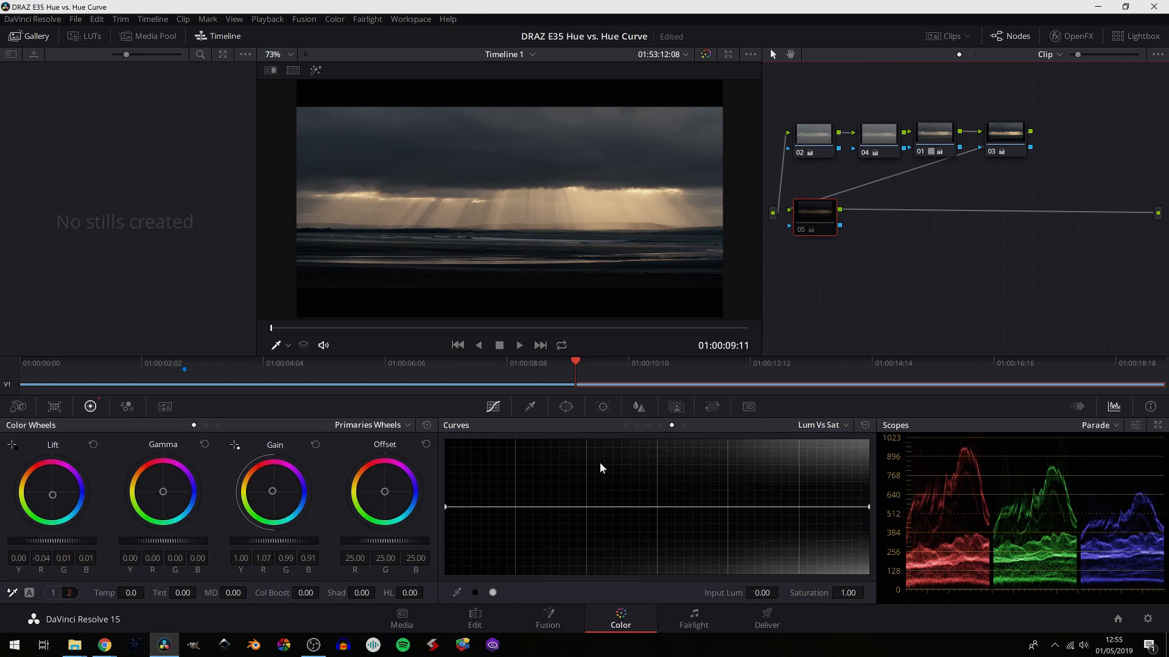
mouse_move(830, 434)
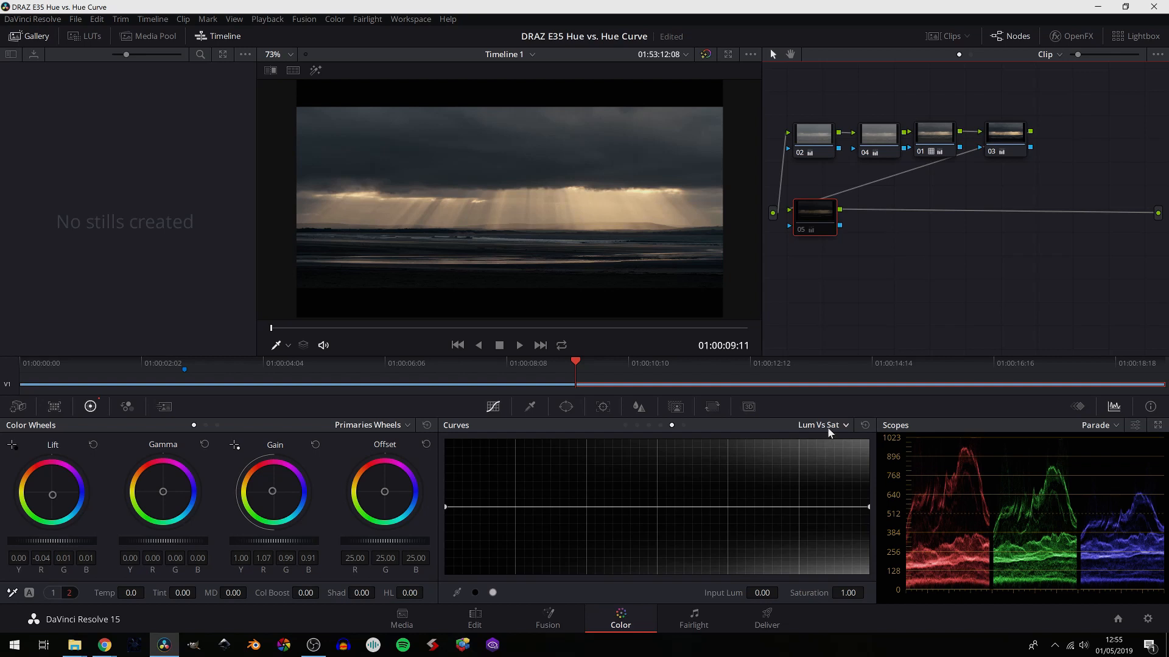
Cycle the curve editor through Hue vs Hue and Hue vs Lum on to the Lum vs Sat curve
left_click(822, 425)
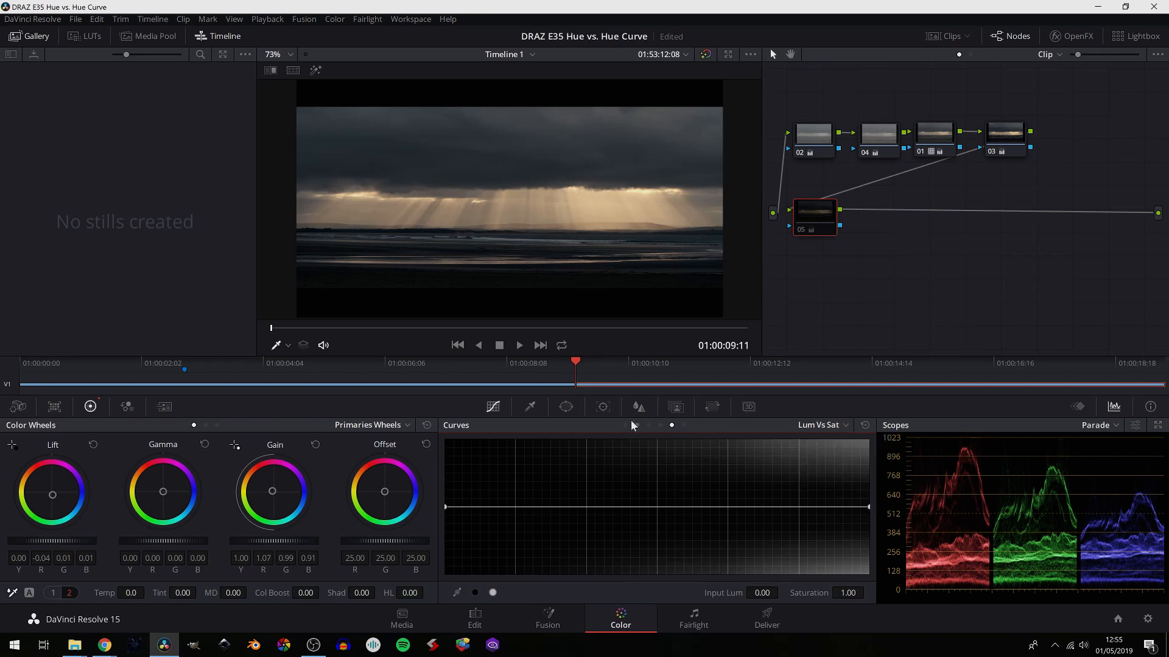
left_click(636, 426)
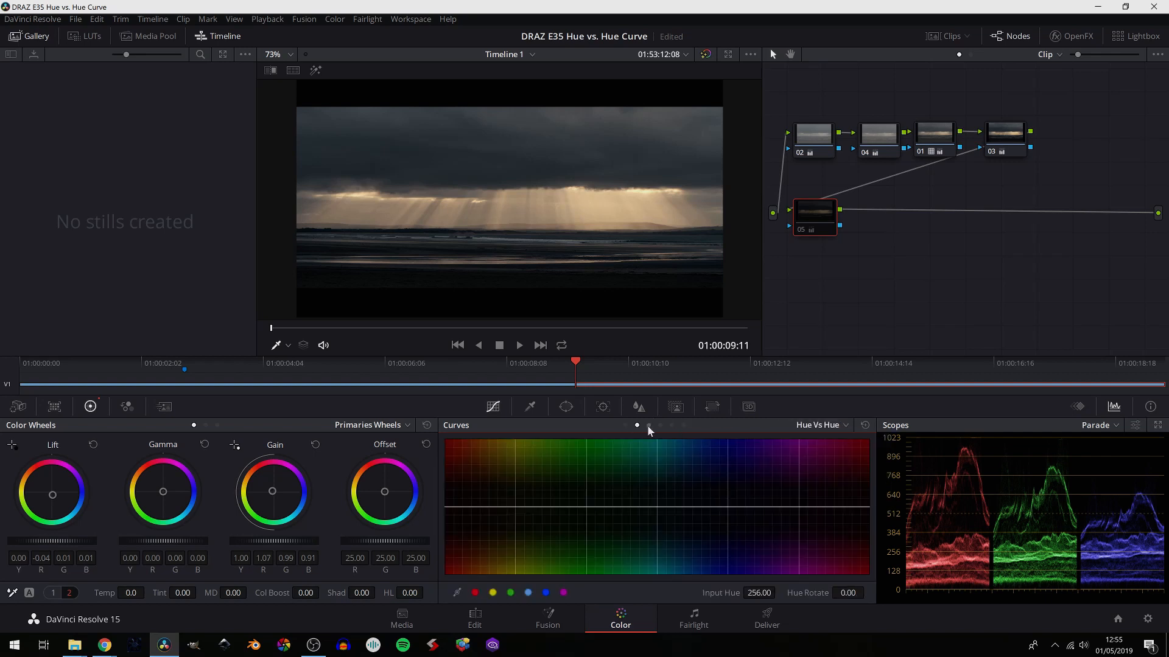
left_click(659, 425)
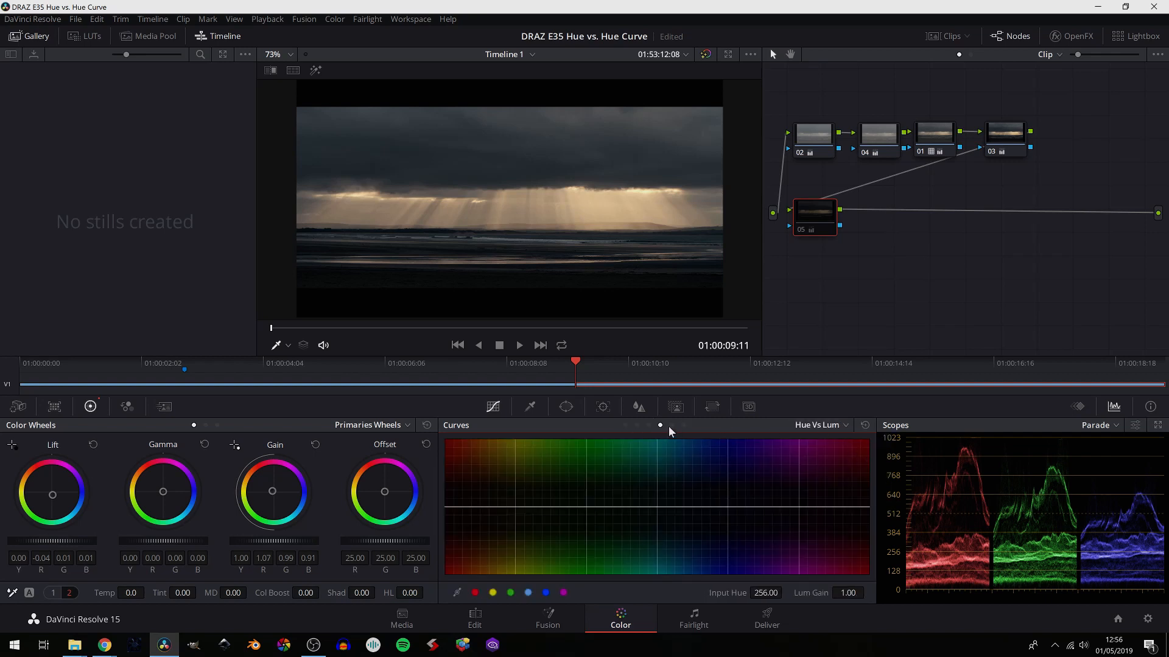
left_click(672, 425)
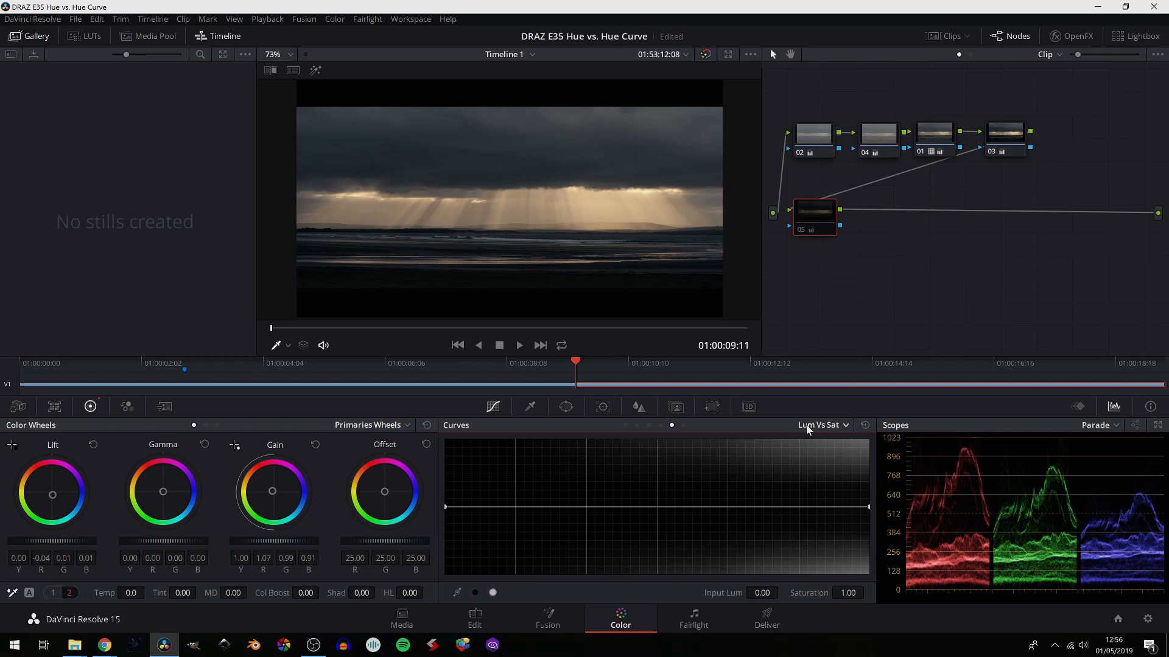
mouse_move(835, 427)
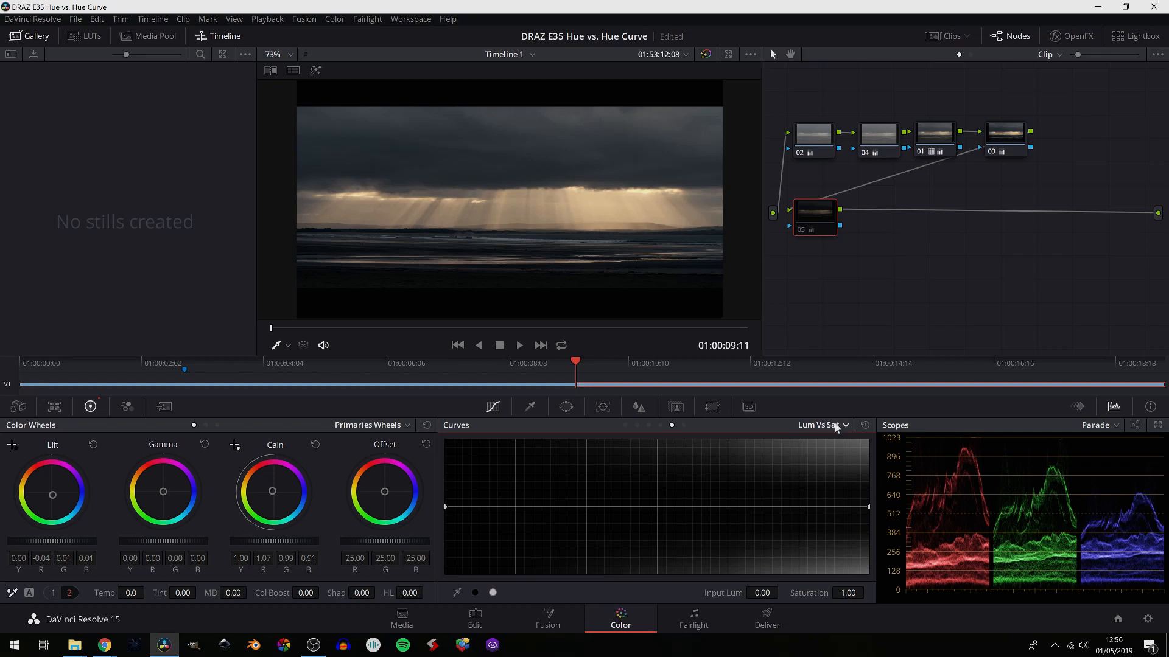
mouse_move(811, 427)
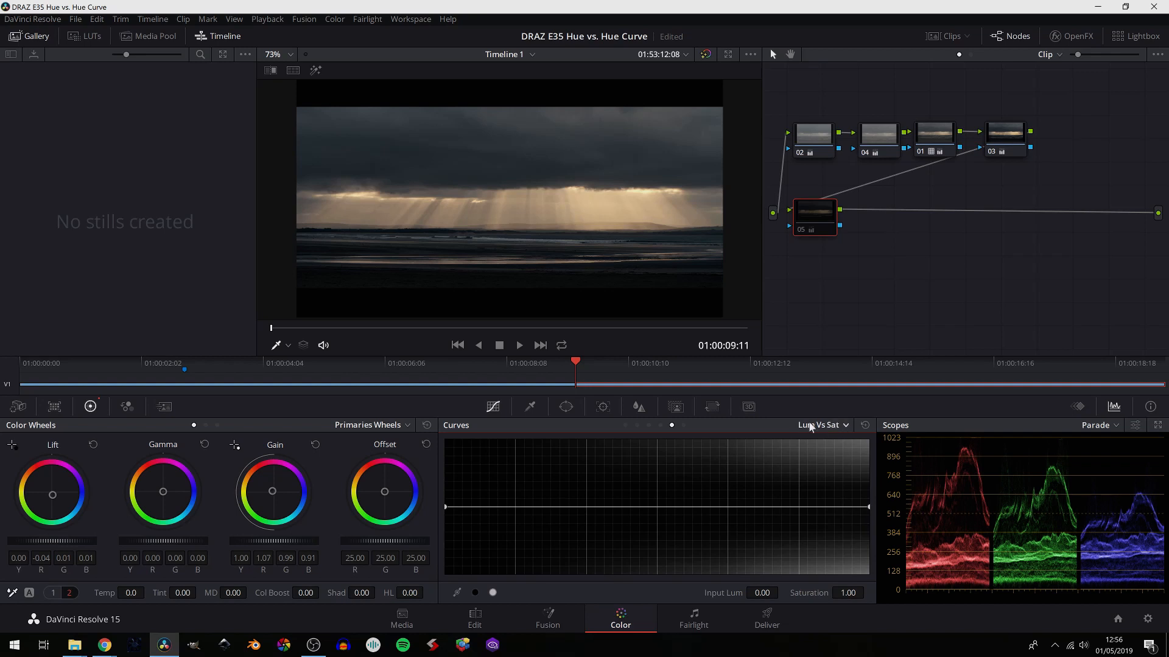
mouse_move(812, 422)
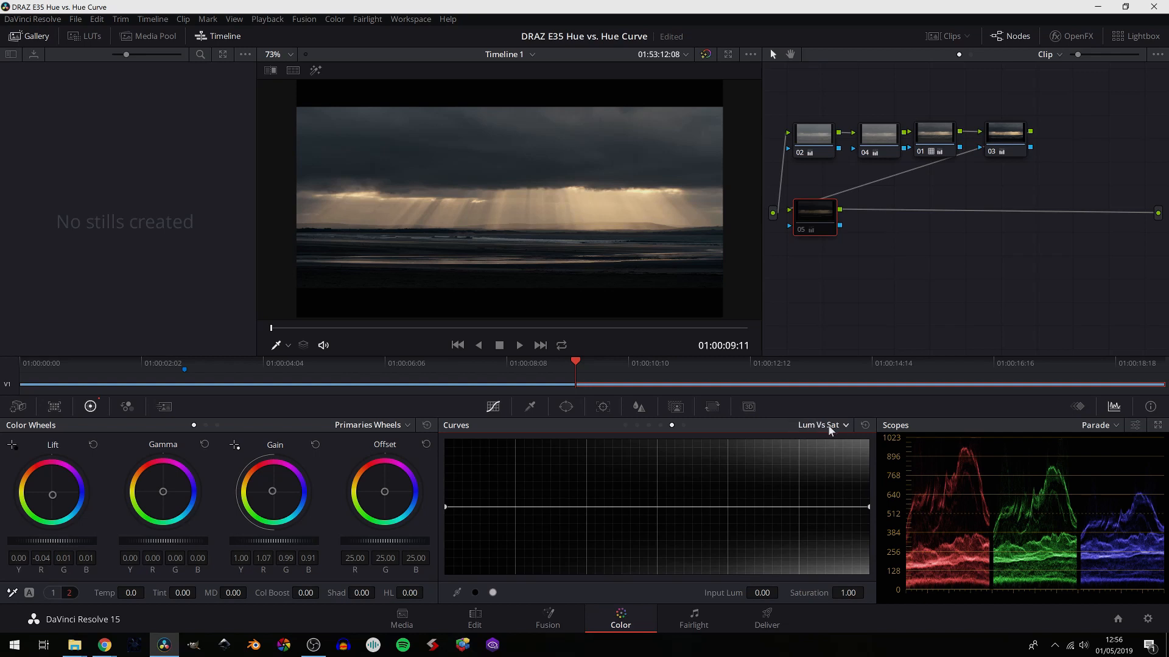
mouse_move(839, 431)
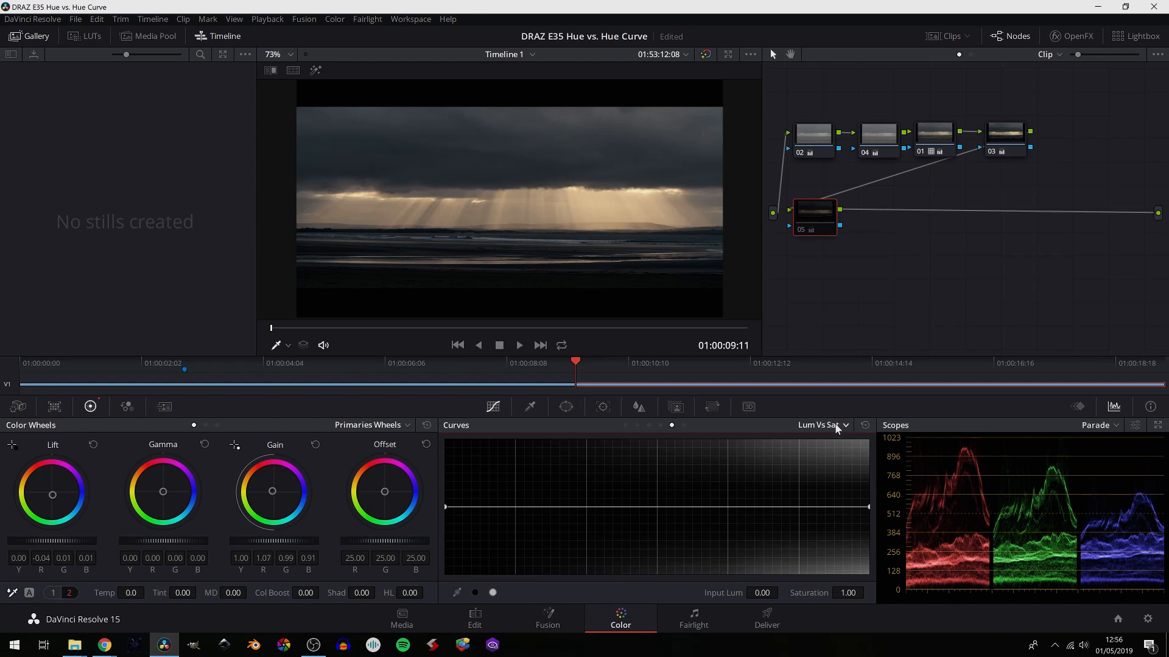
mouse_move(748, 423)
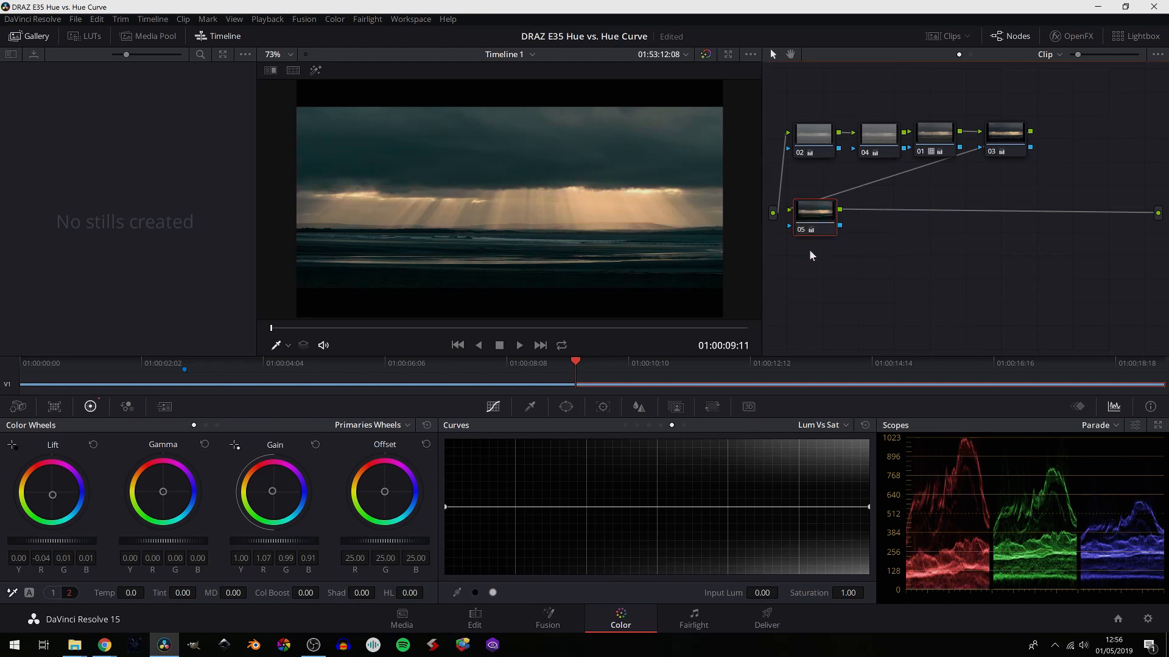
mouse_move(814, 211)
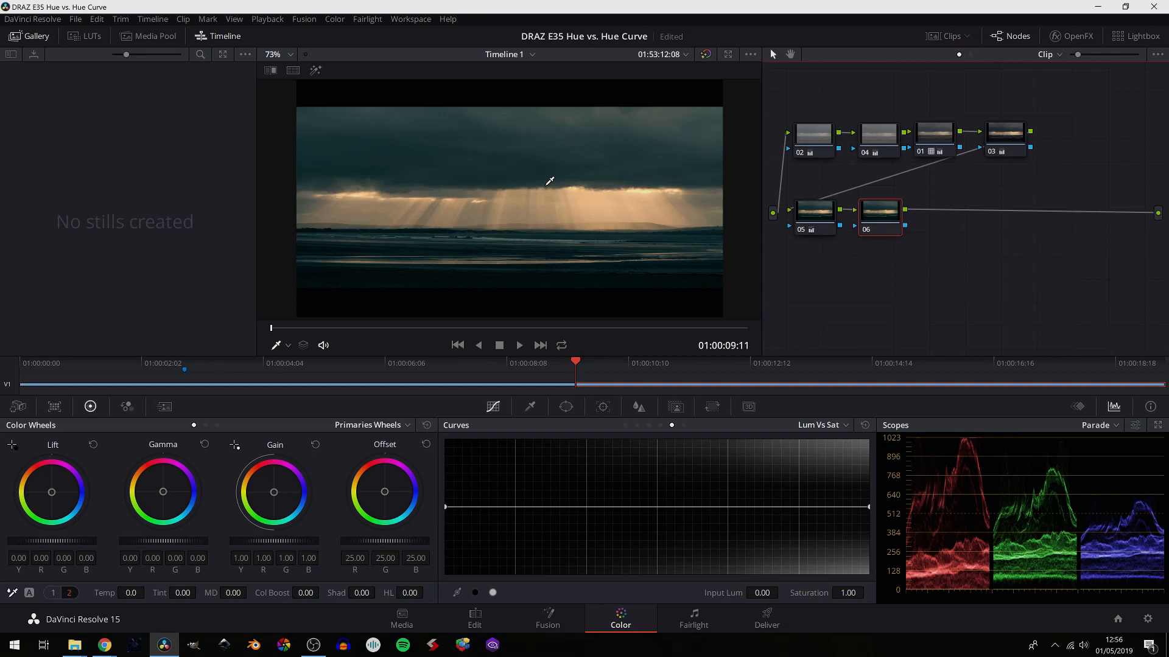
mouse_move(504, 517)
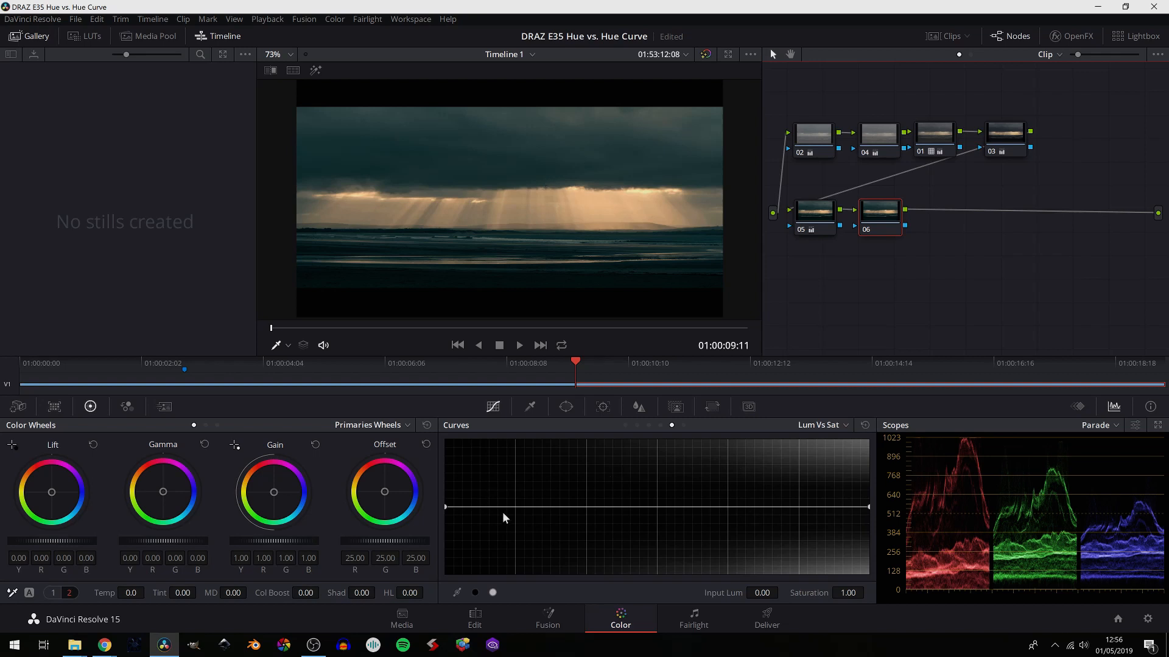
mouse_move(594, 482)
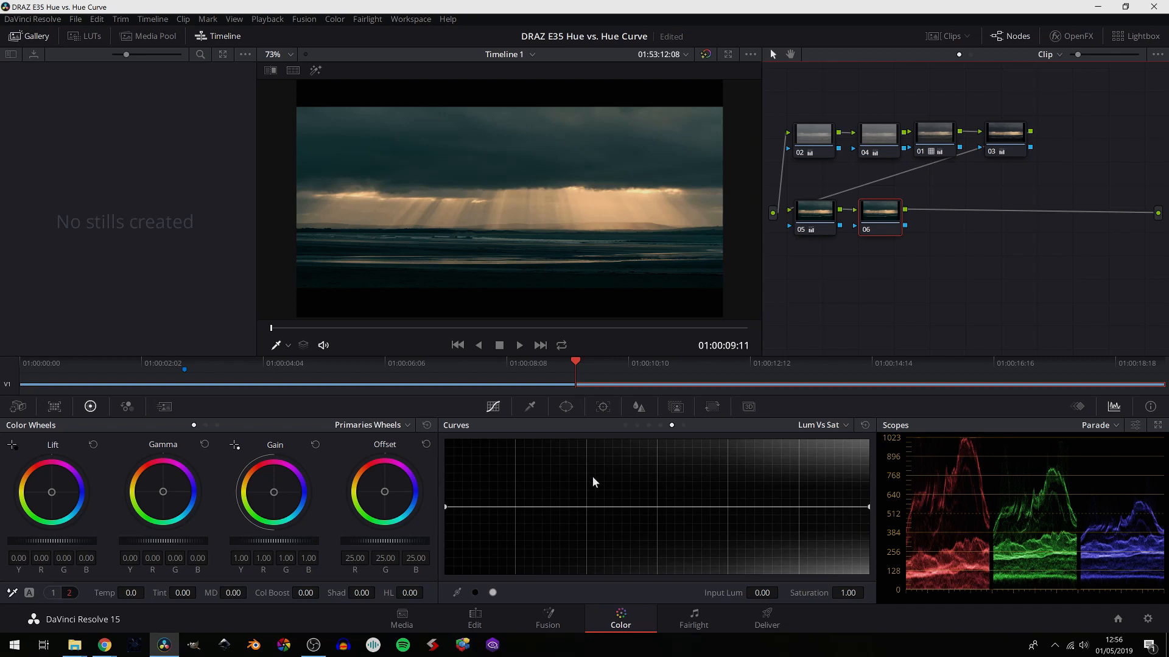
mouse_move(930, 485)
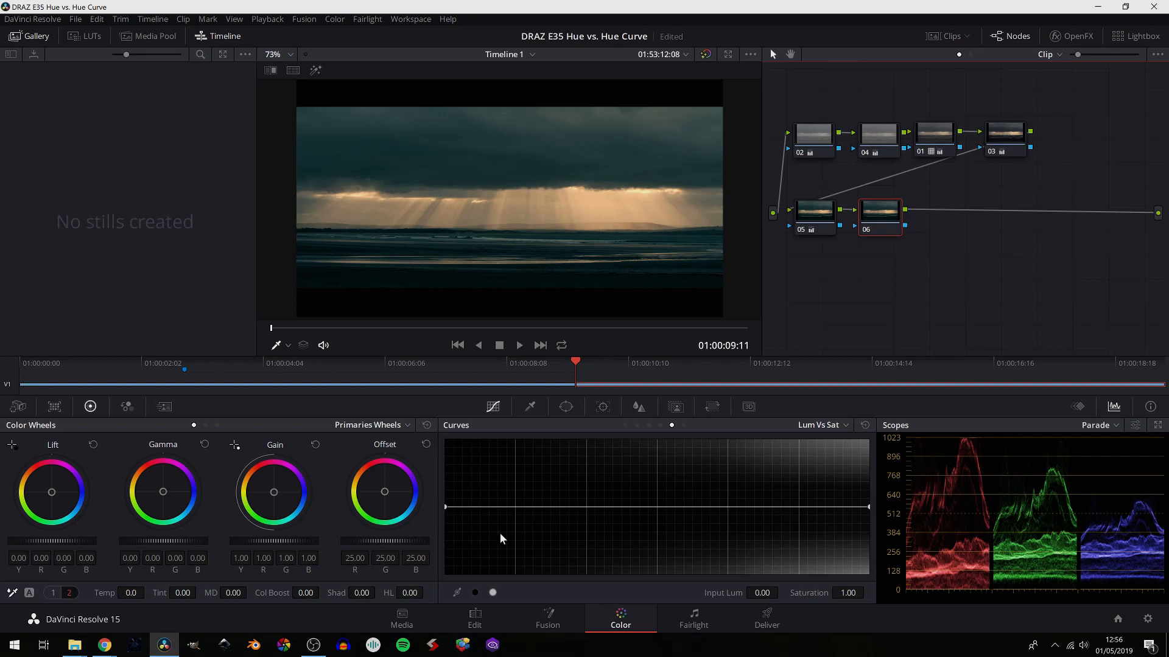
mouse_move(657, 513)
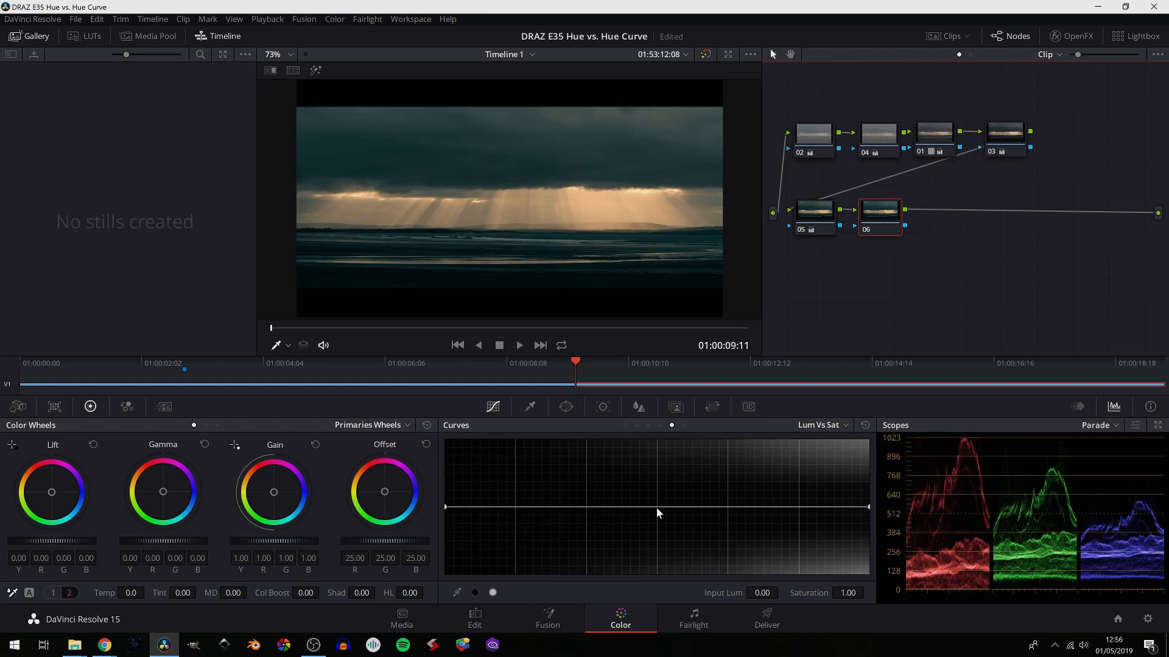
Add a mid-luminance point on Lum vs Sat and pull it down to 0.00 saturation
left_click(656, 508)
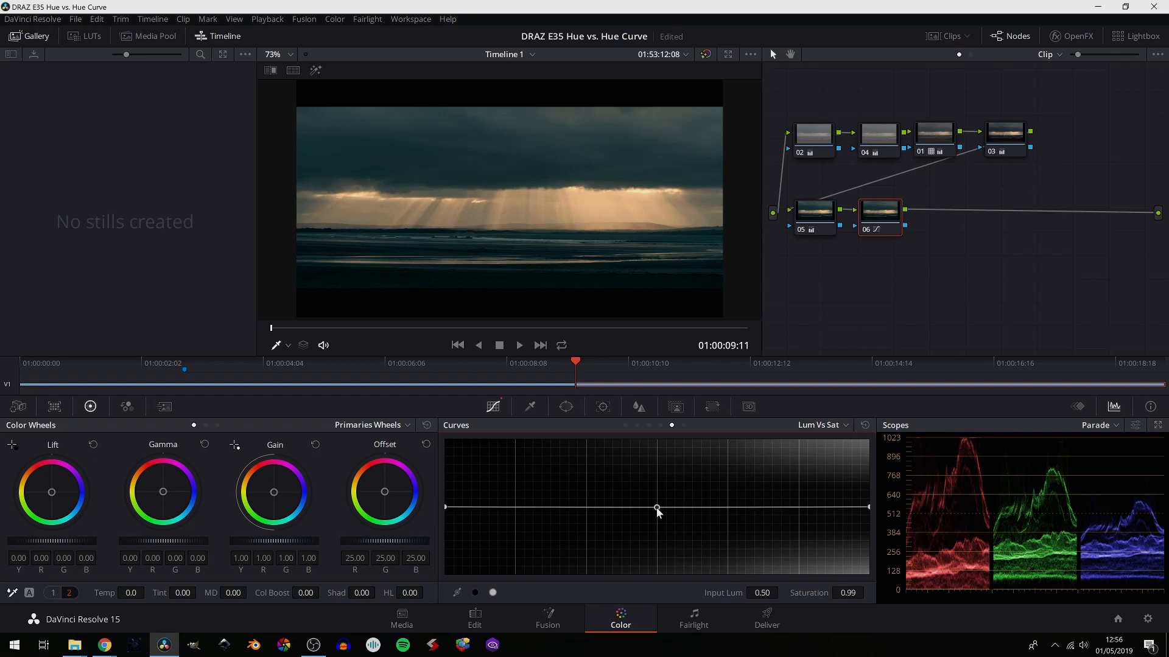
left_click_drag(656, 508, 656, 484)
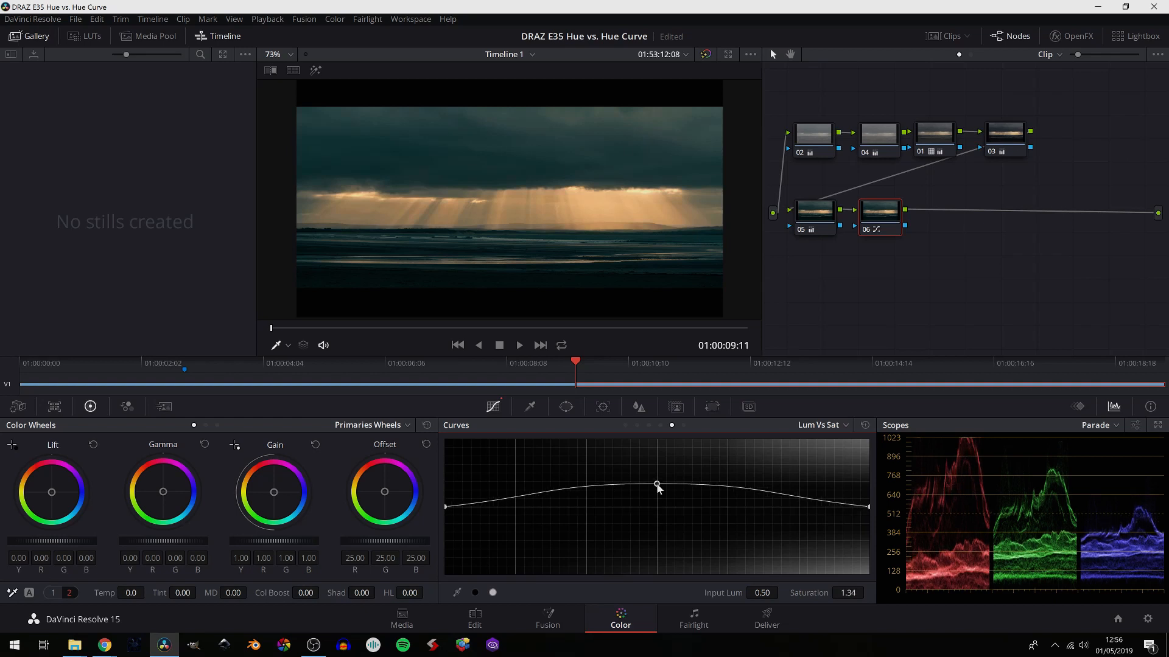
left_click_drag(656, 486, 661, 522)
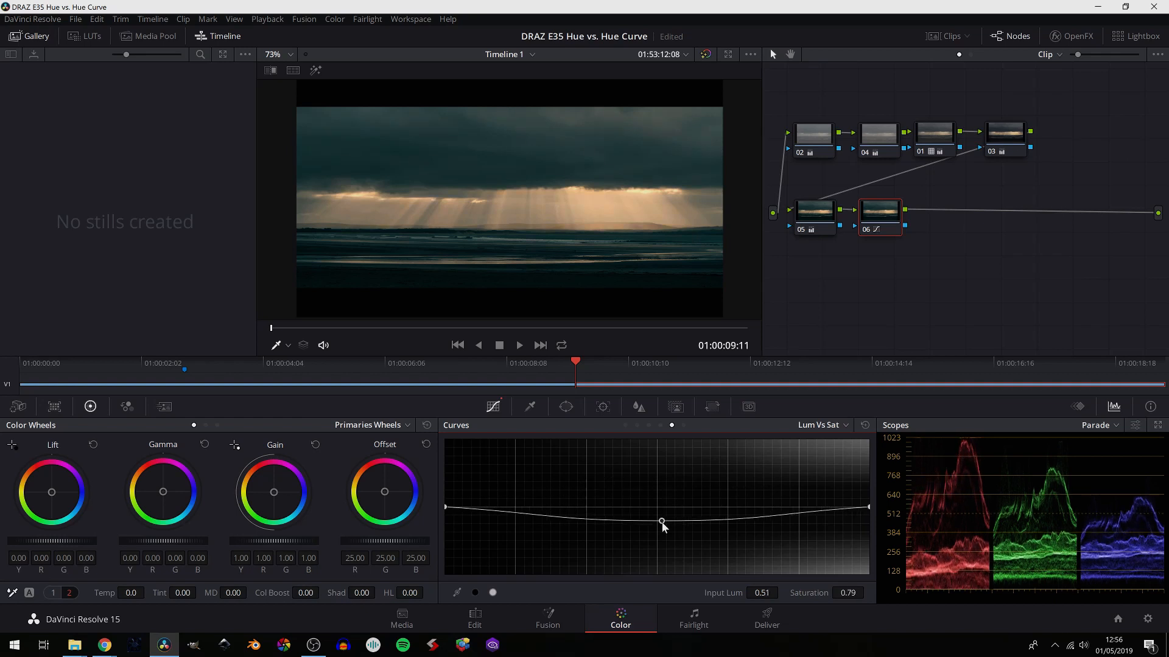
left_click_drag(661, 523, 656, 543)
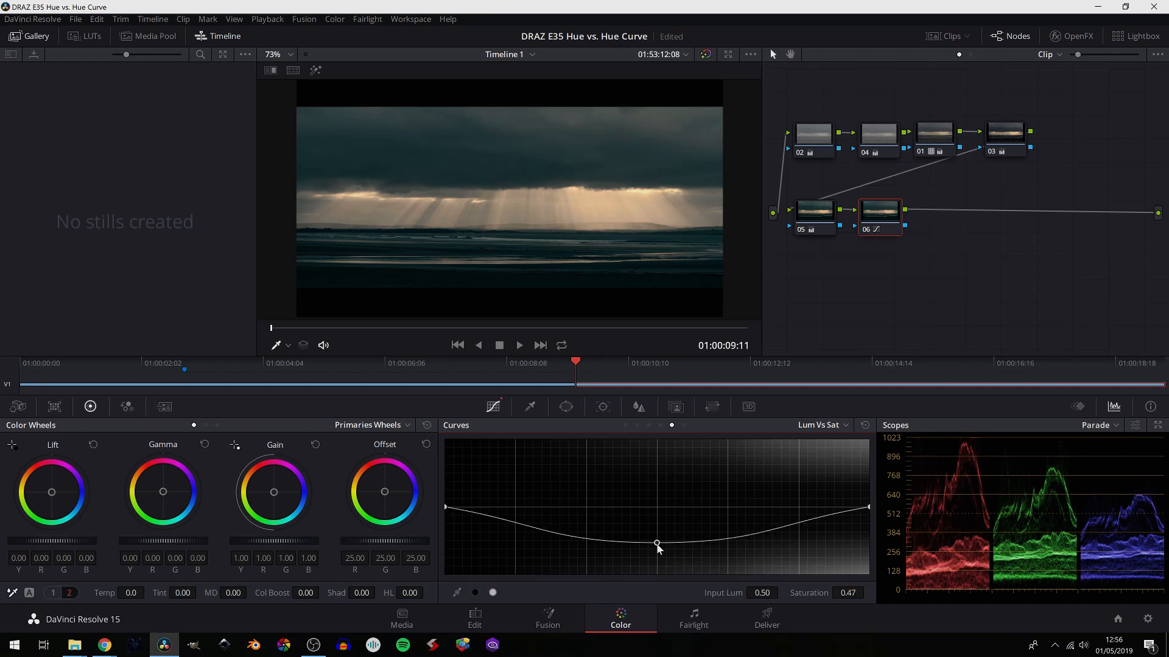
left_click_drag(656, 543, 656, 574)
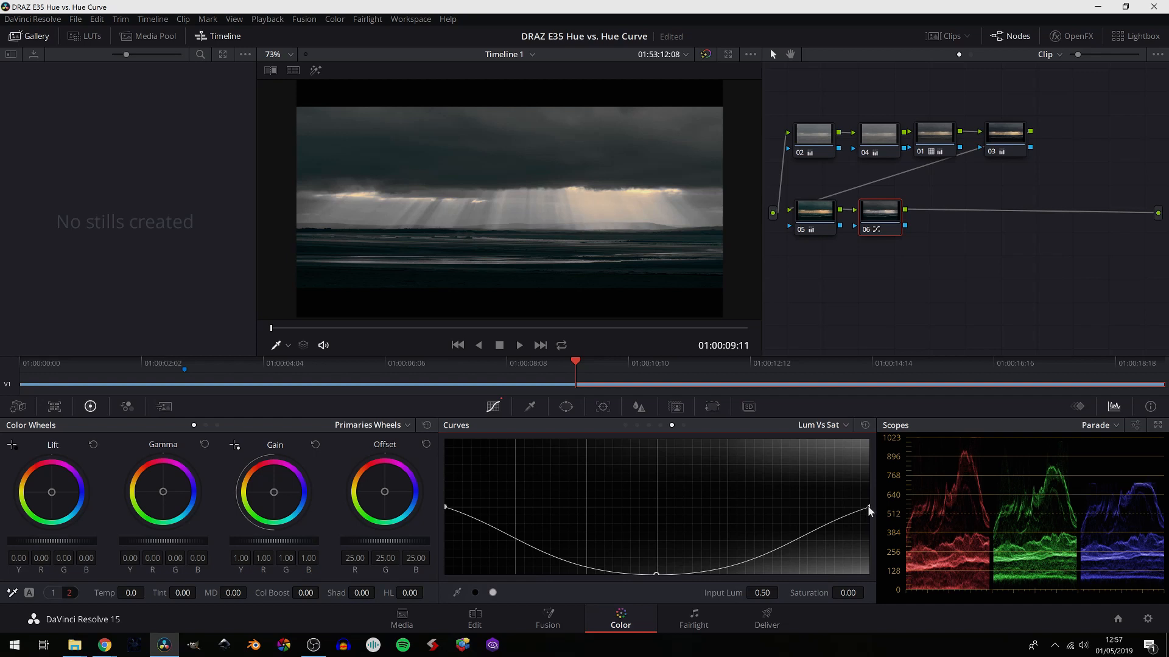
mouse_move(869, 512)
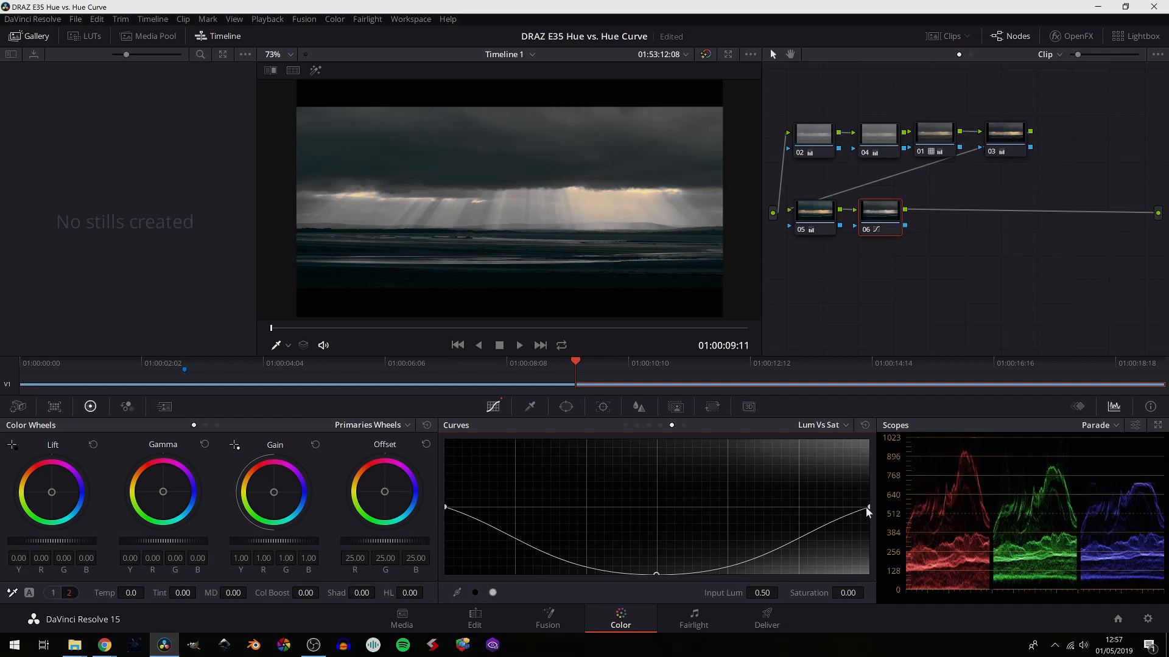
mouse_move(620, 583)
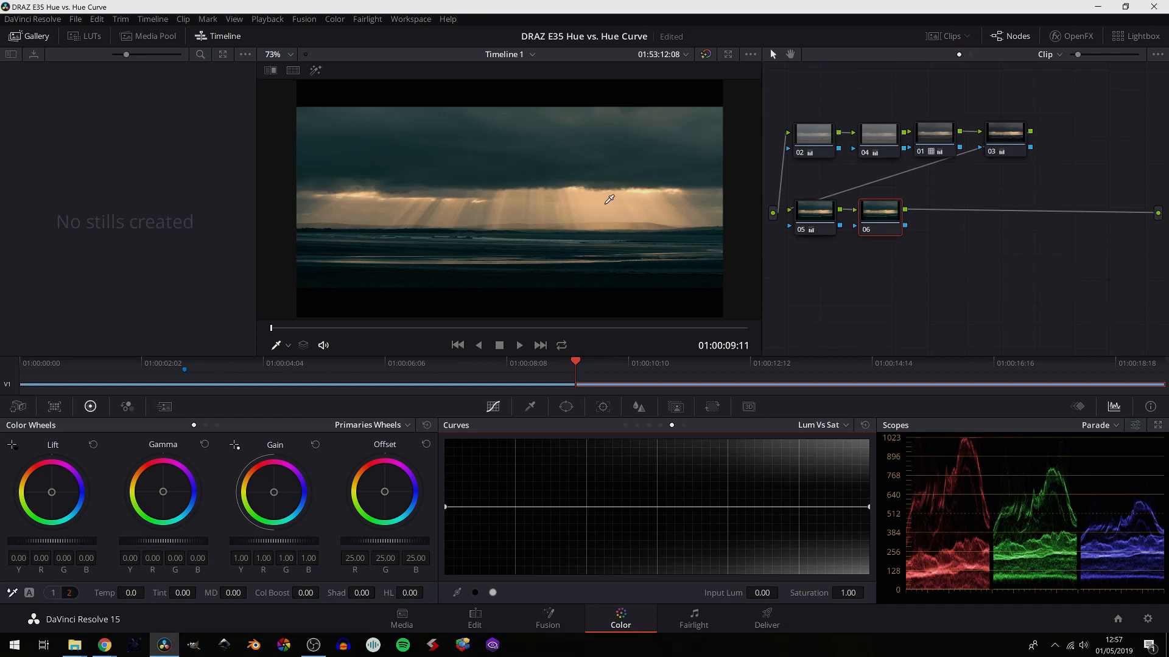
mouse_move(611, 202)
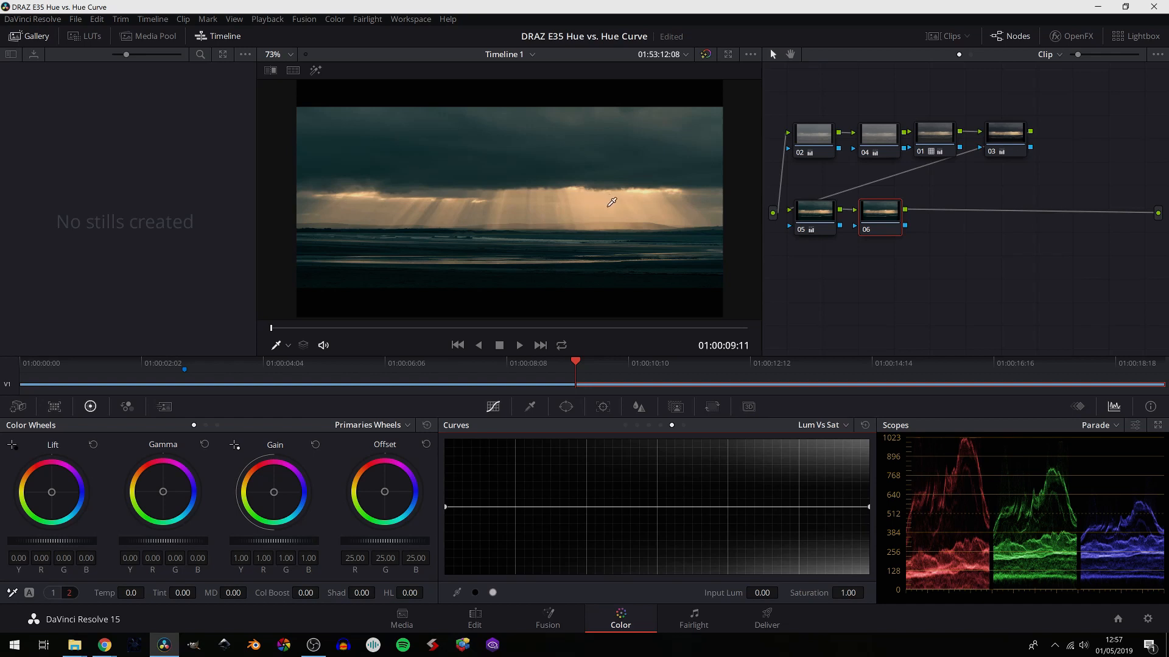
mouse_move(538, 273)
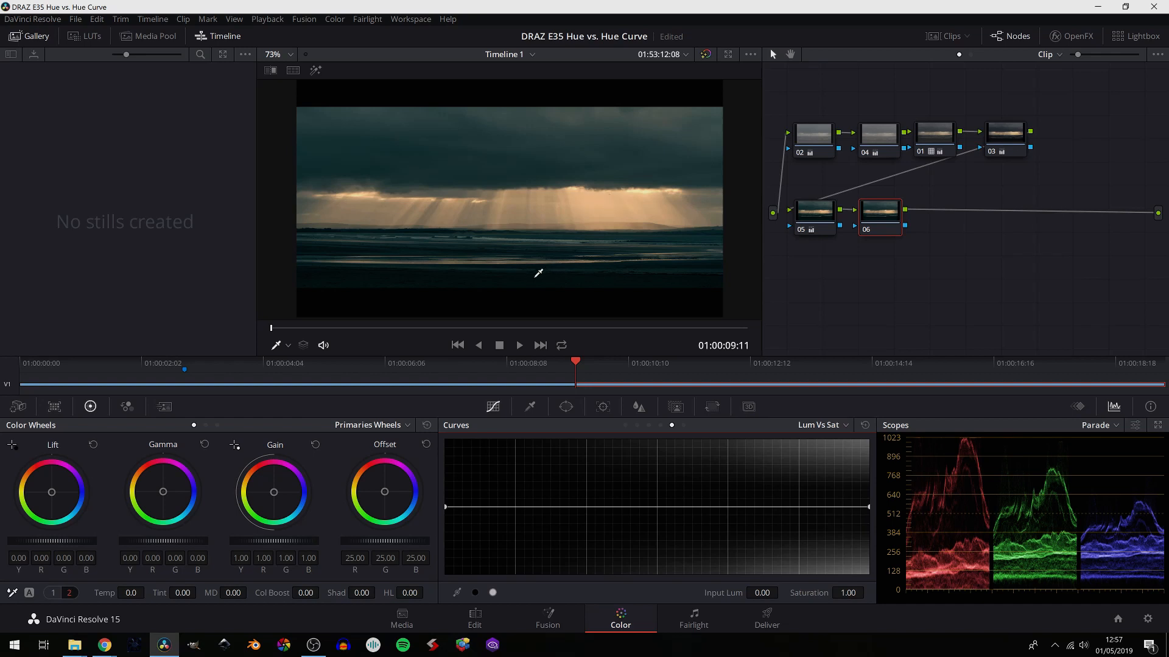
mouse_move(593, 257)
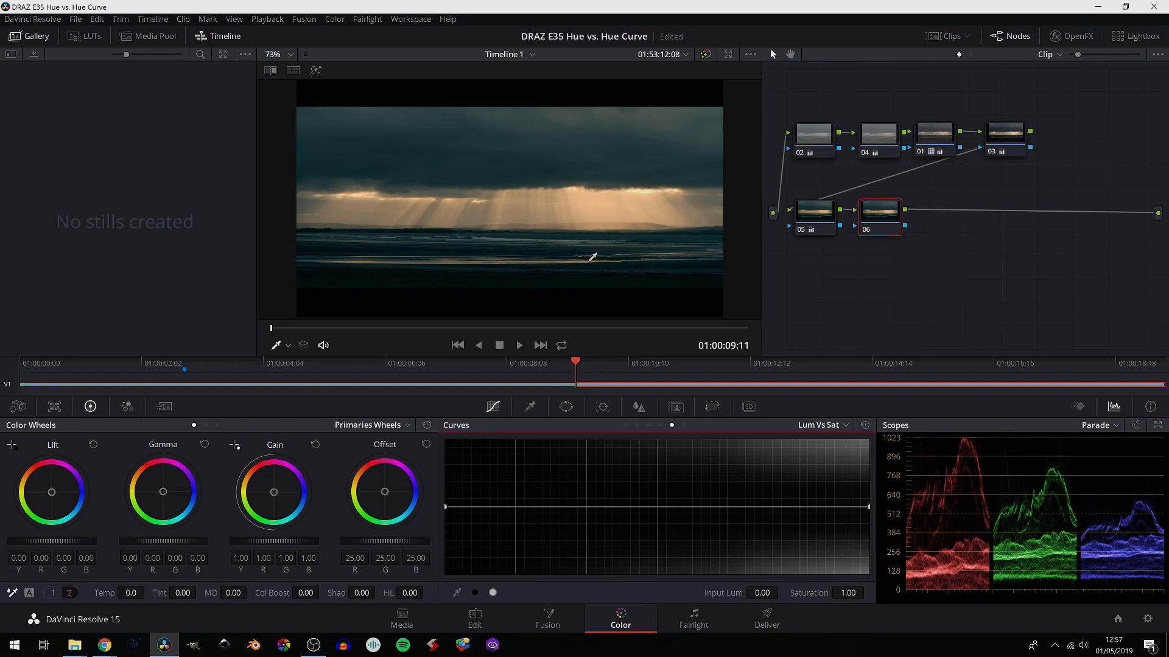
mouse_move(508, 491)
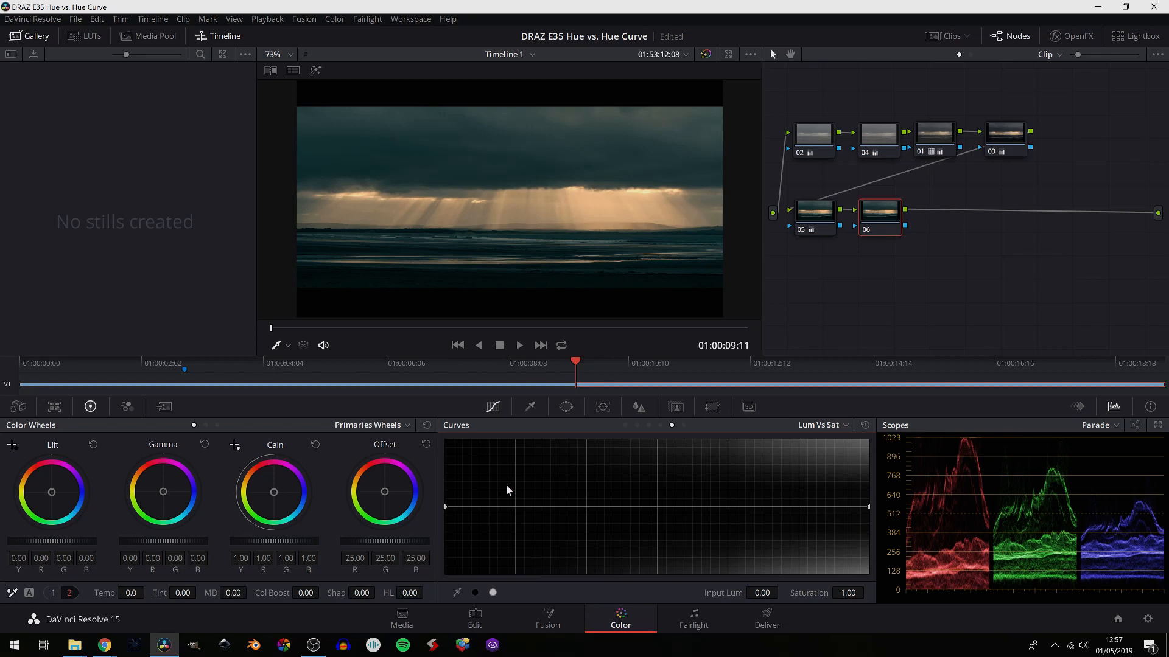
mouse_move(558, 514)
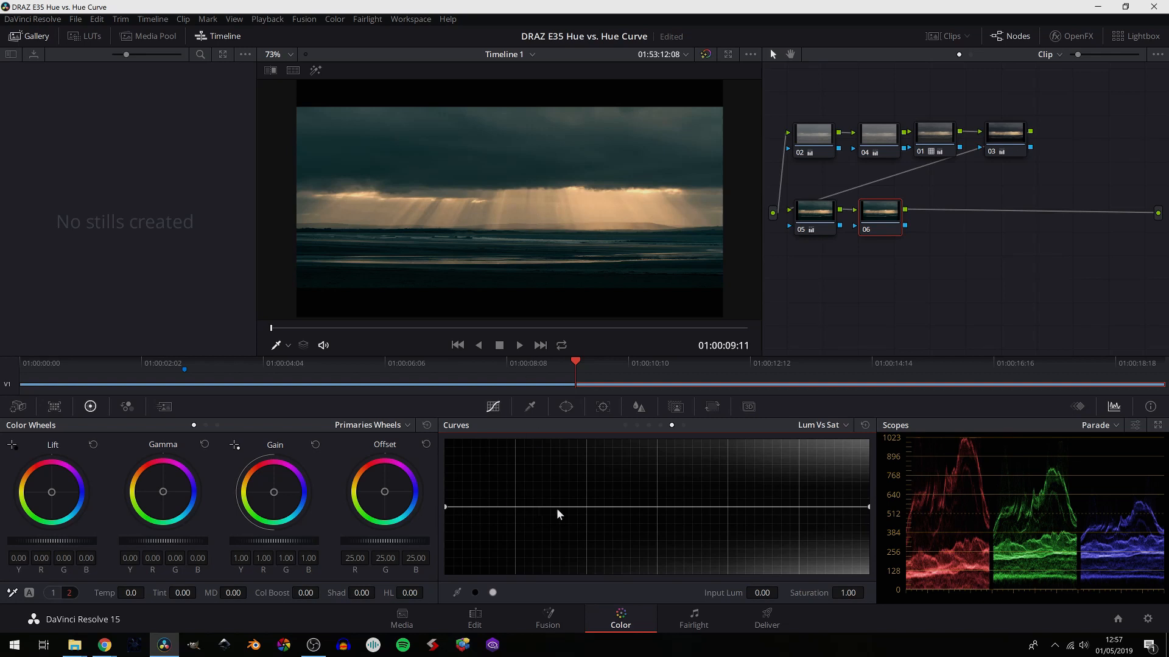
Anchor a shadow point, then drop the black end of Lum vs Sat to zero saturation
left_click(559, 509)
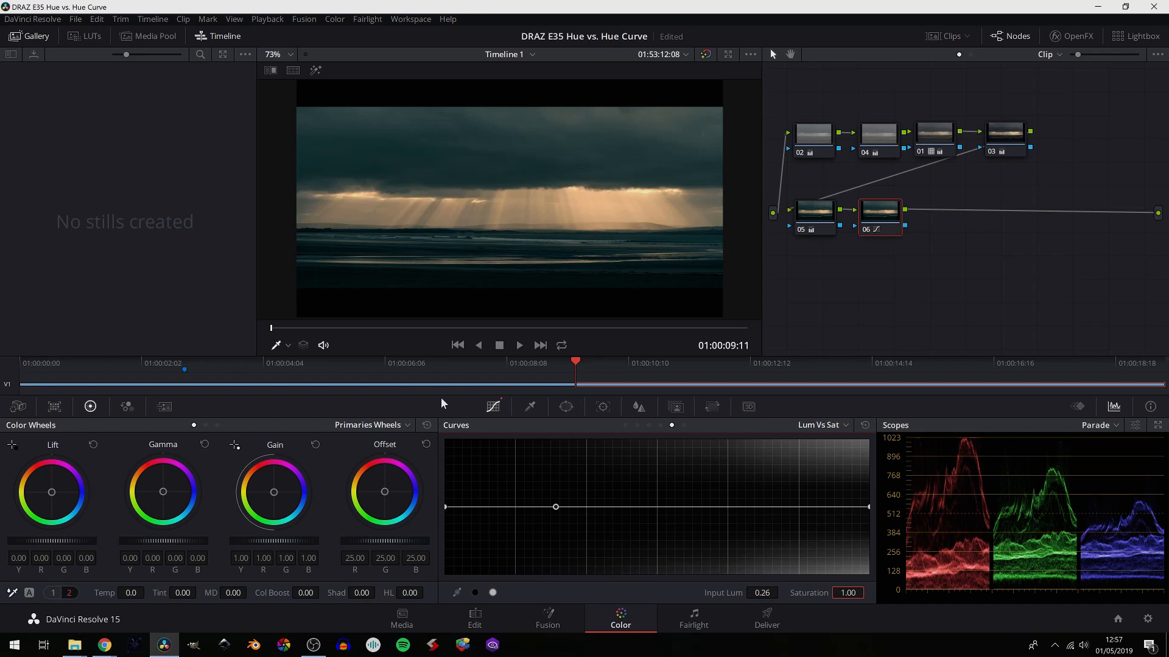
mouse_move(543, 528)
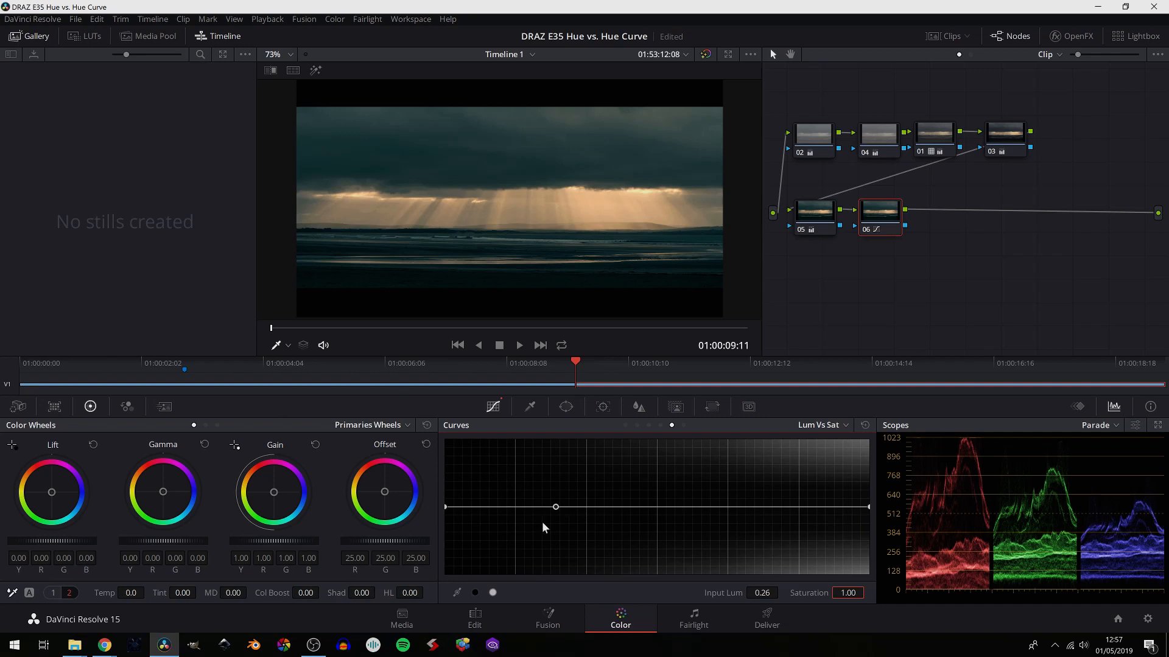
mouse_move(542, 487)
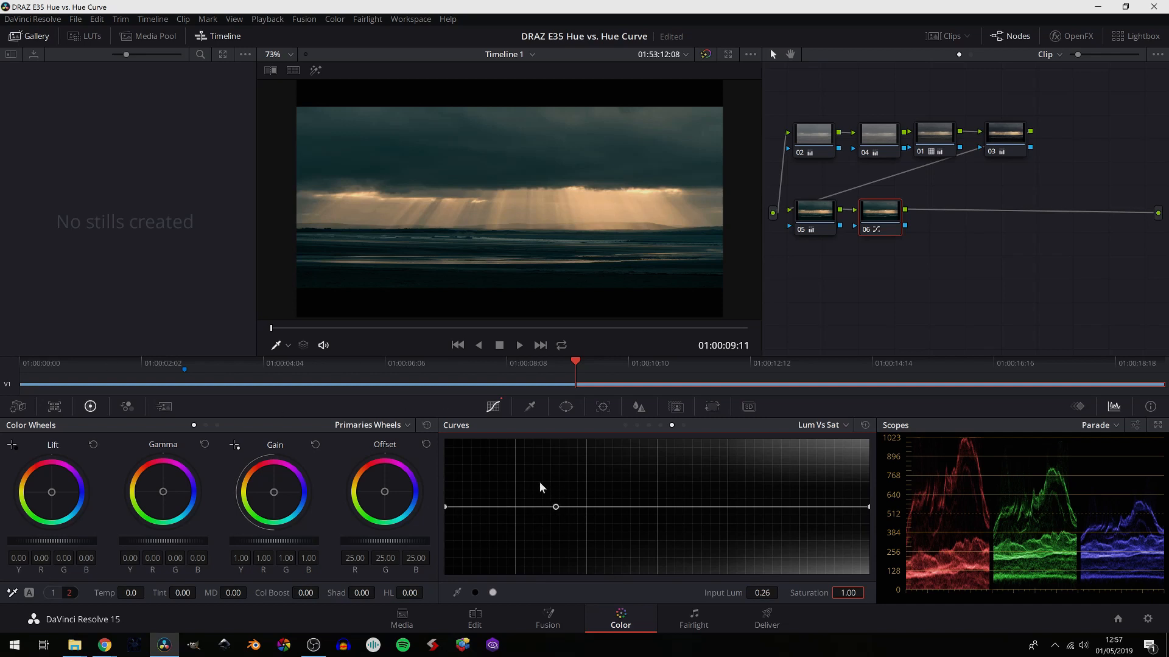
mouse_move(449, 512)
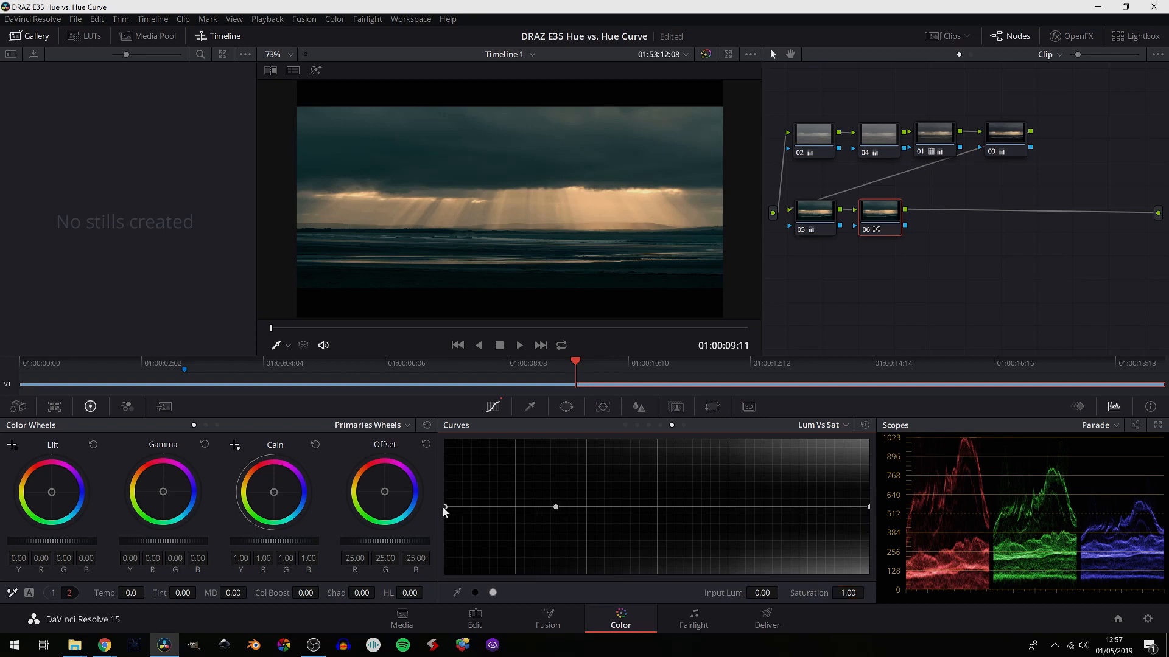
left_click_drag(445, 508, 446, 572)
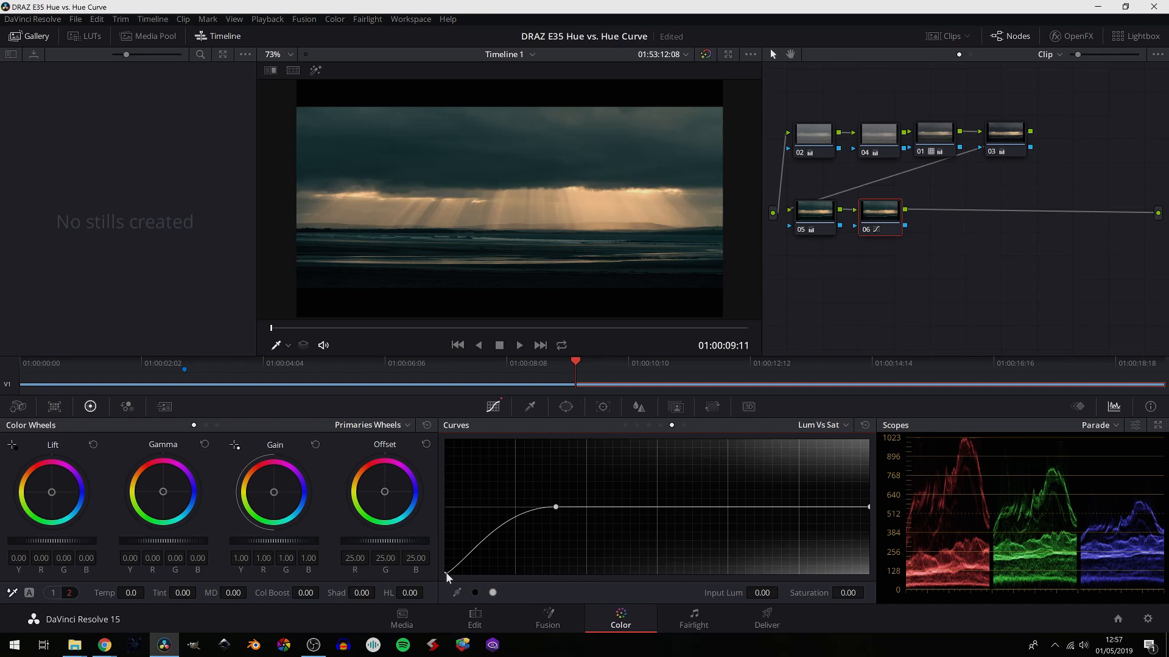
mouse_move(510, 532)
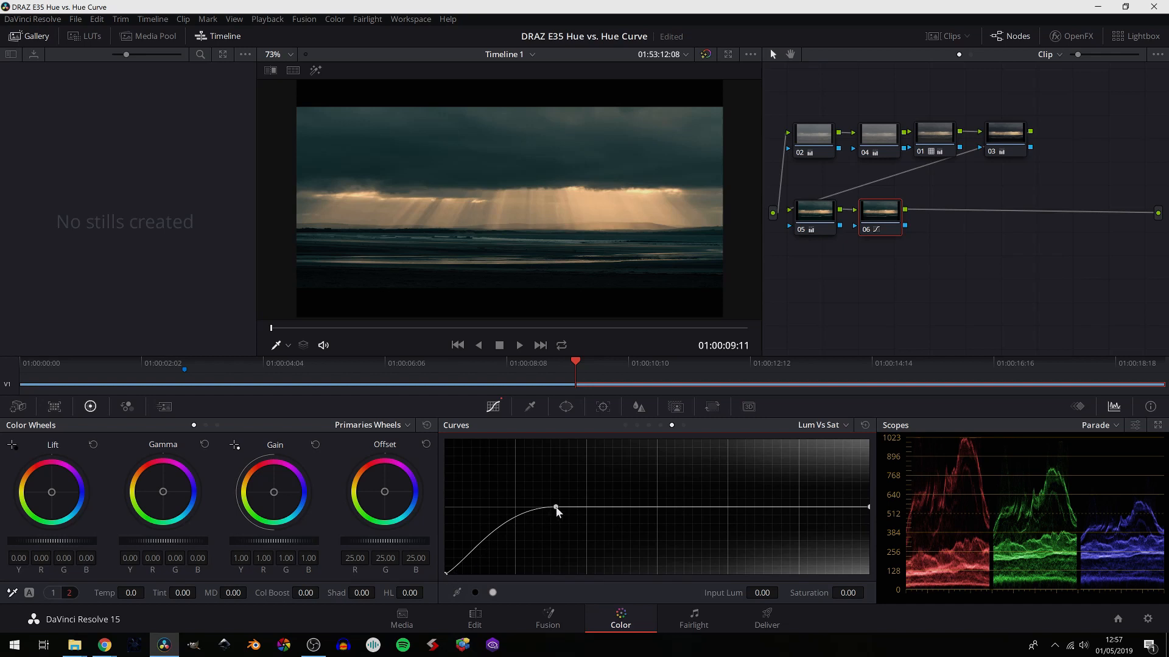
mouse_move(485, 379)
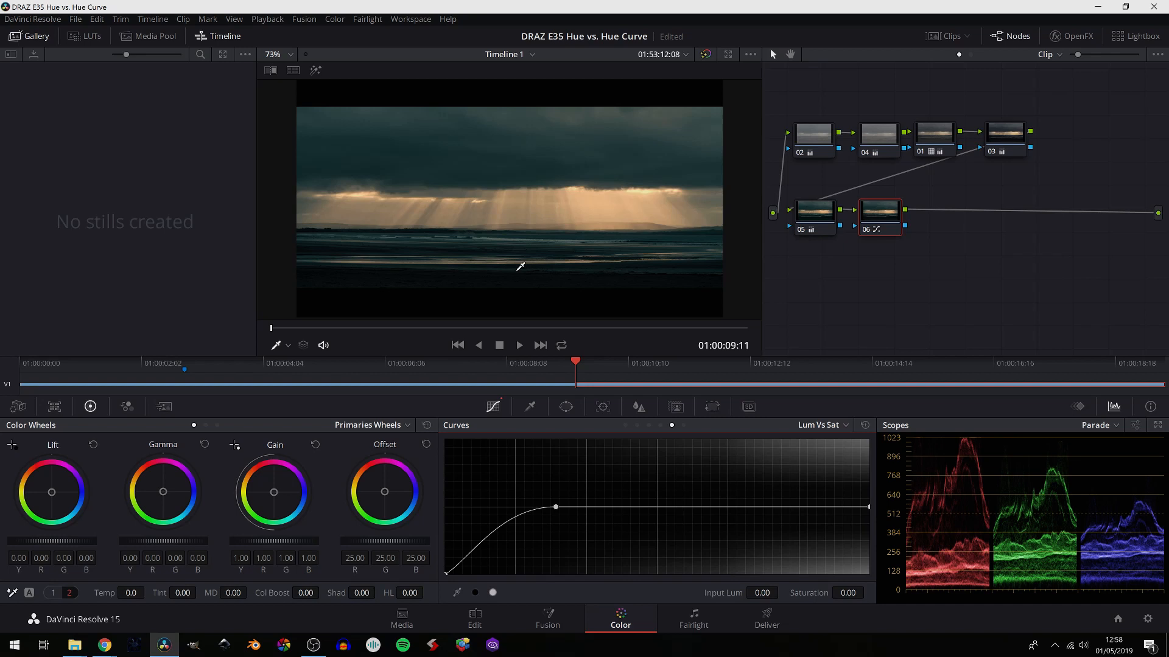
mouse_move(509, 292)
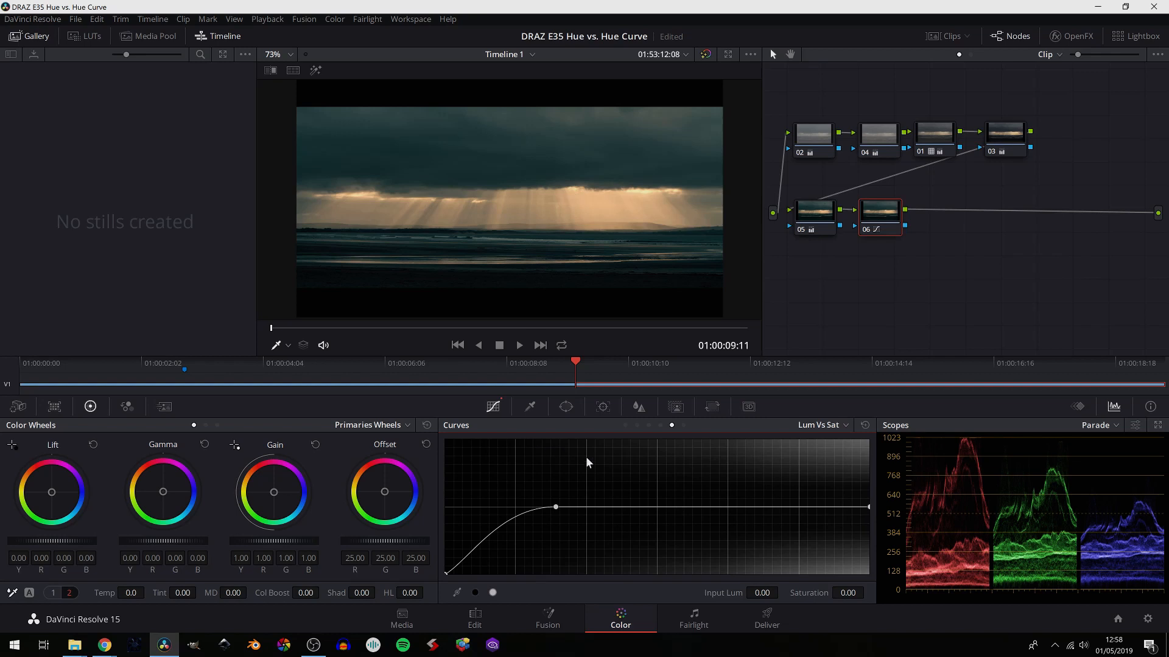
mouse_move(541, 520)
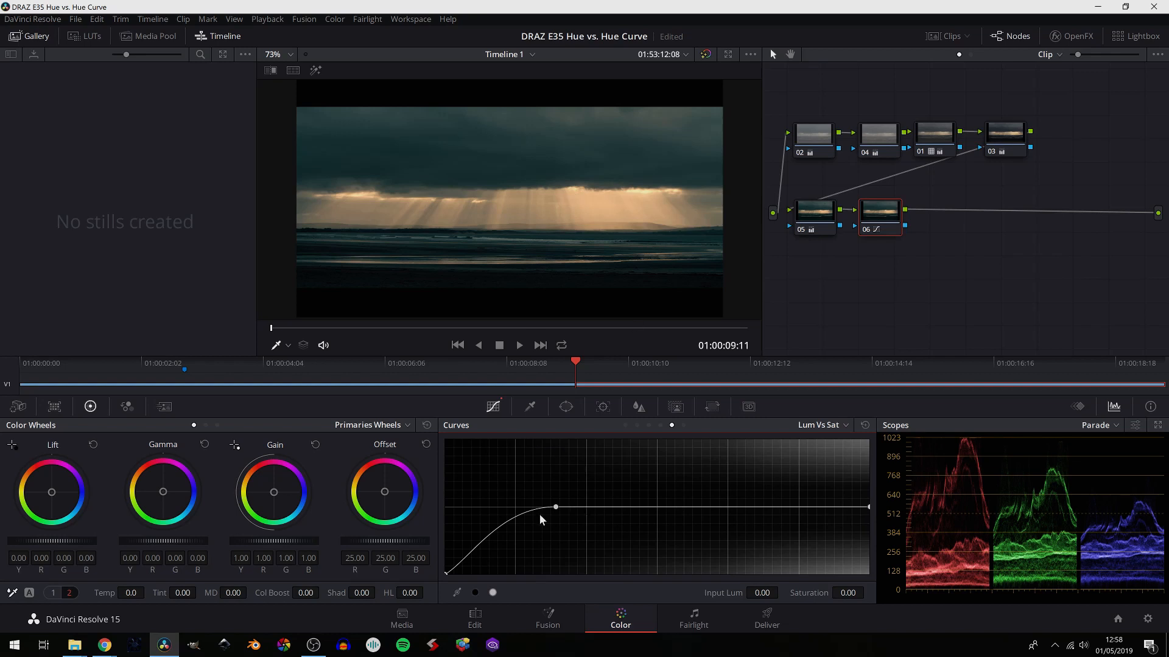
mouse_move(526, 498)
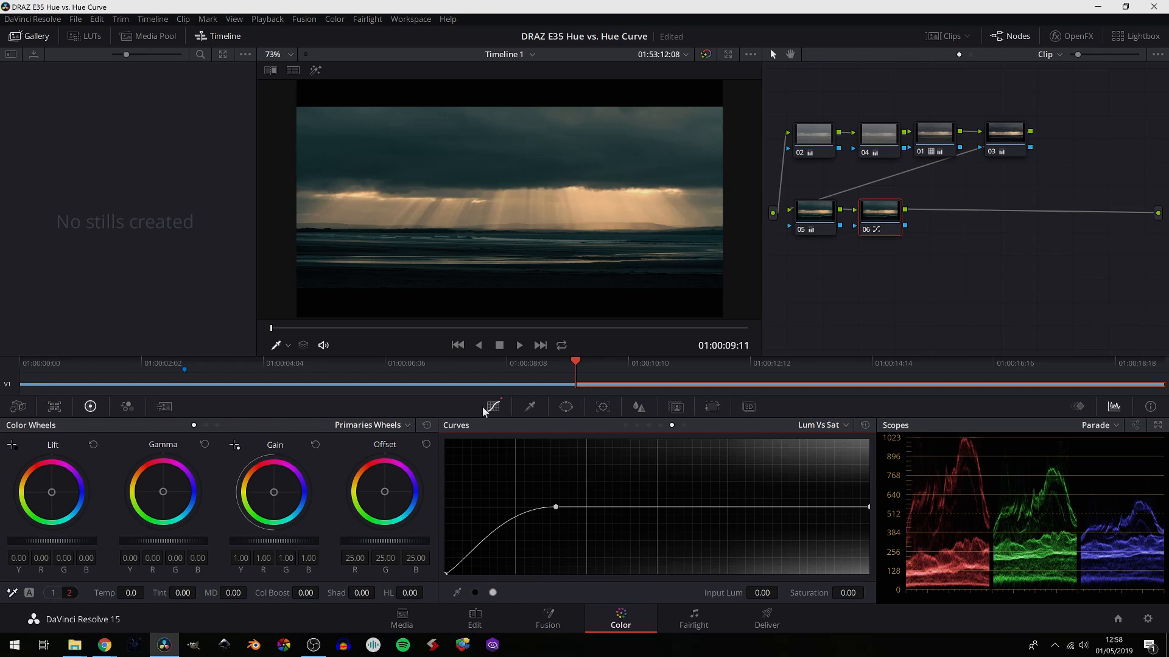
Sample the light shafts in the viewer to place curve points near 0.81 luminance
left_click(287, 345)
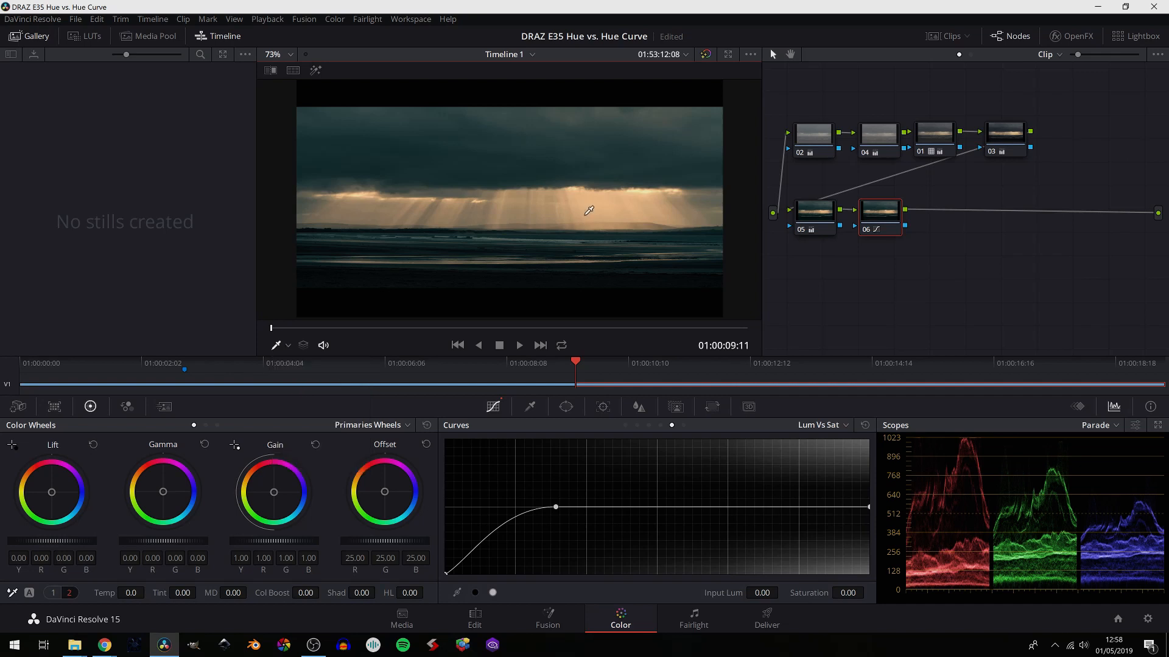
mouse_move(612, 201)
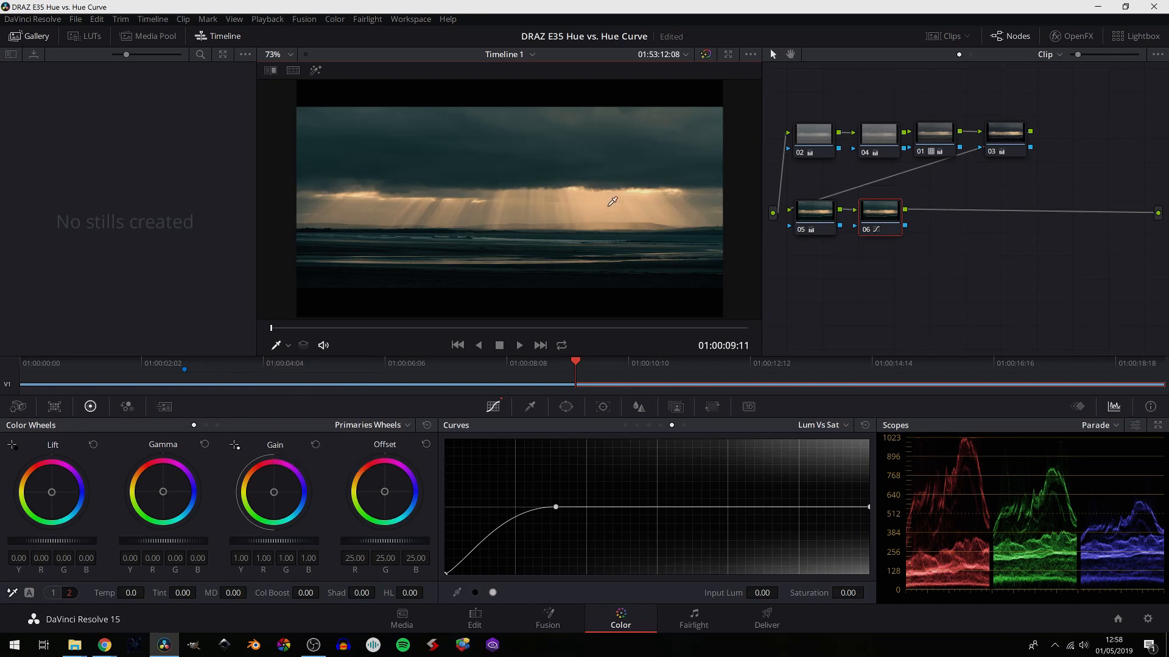
left_click(790, 507)
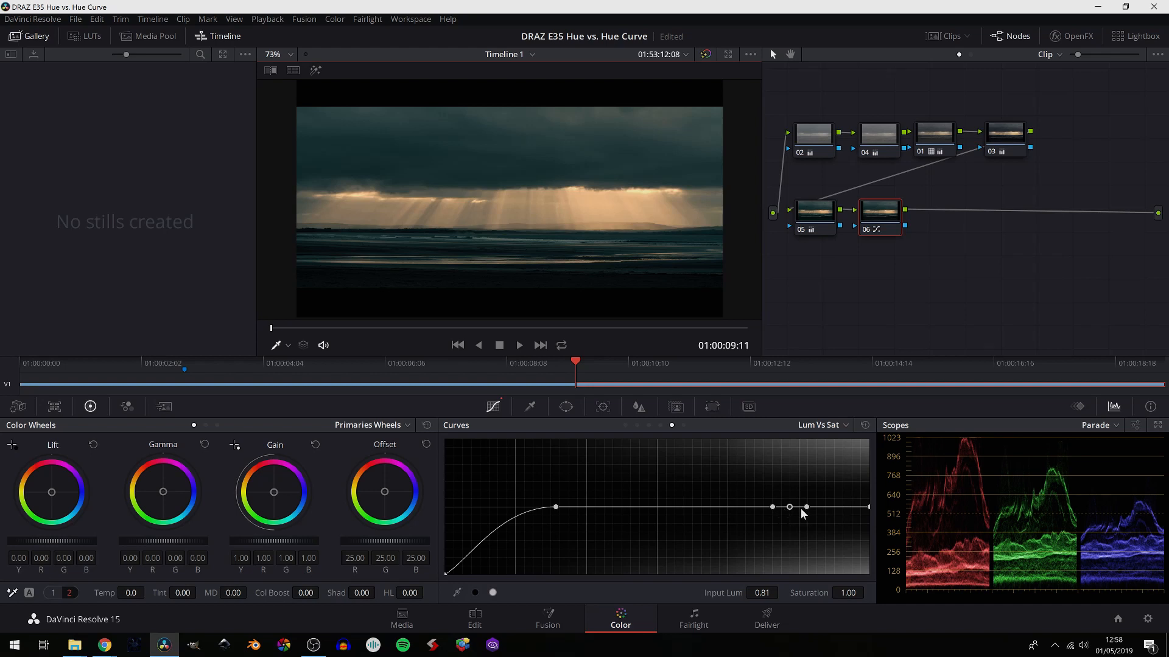
mouse_move(815, 585)
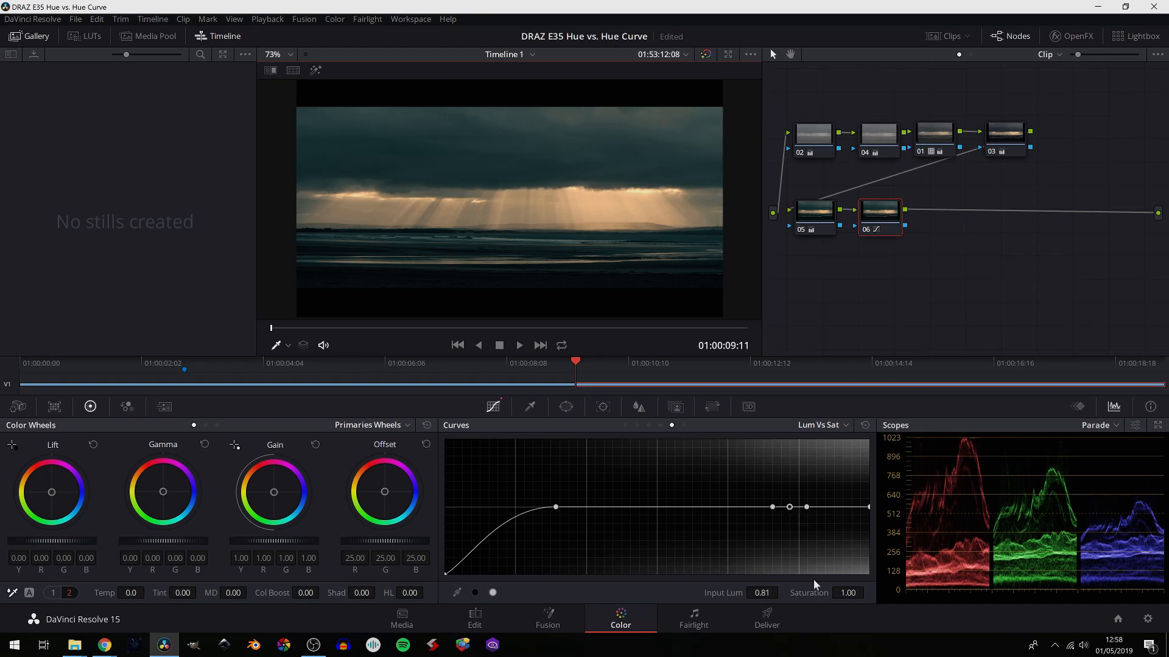
Raise the 0.81-luminance point to roughly 1.6–1.8 saturation, intensifying the orange rays
left_click_drag(806, 507, 789, 506)
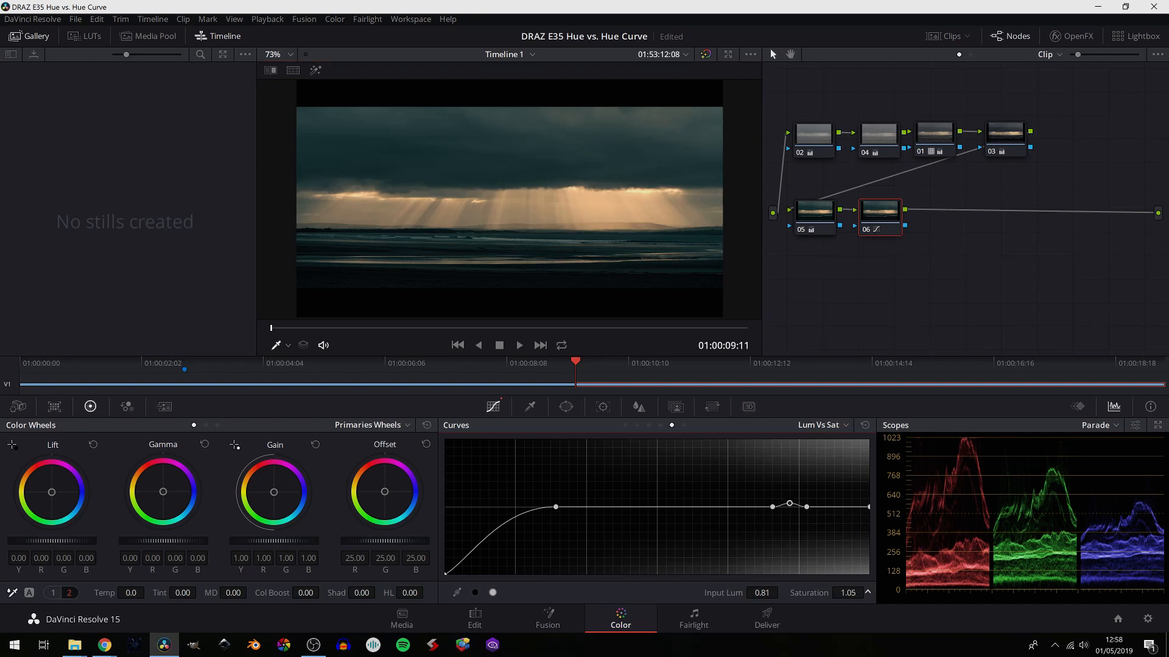
left_click_drag(789, 507, 789, 473)
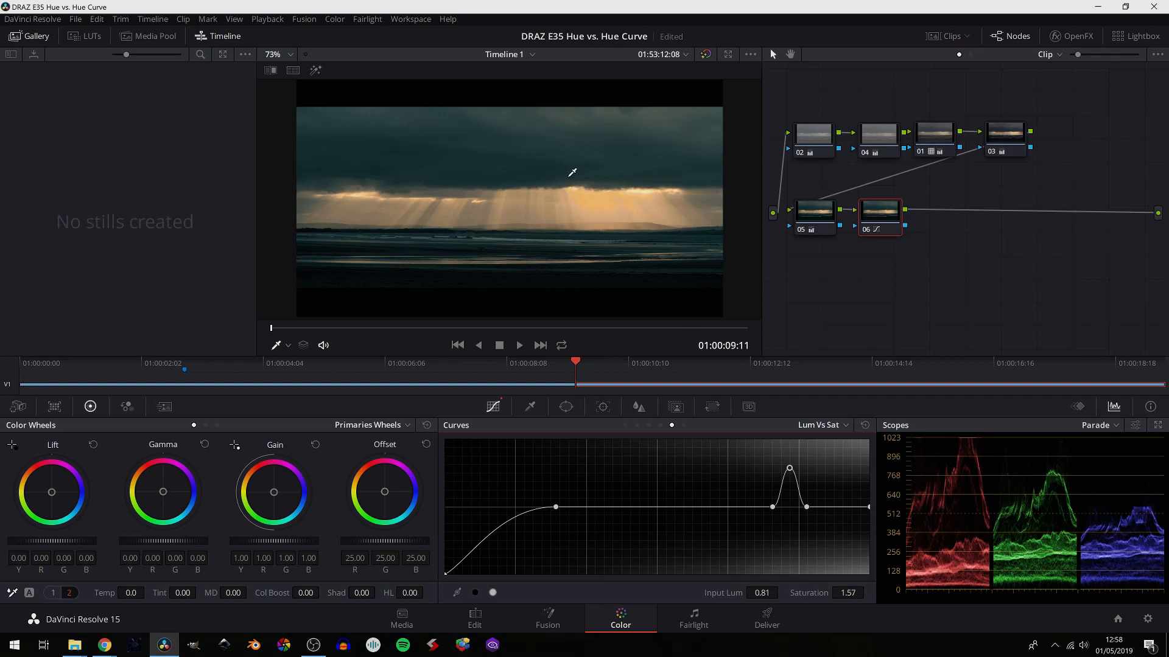
mouse_move(624, 197)
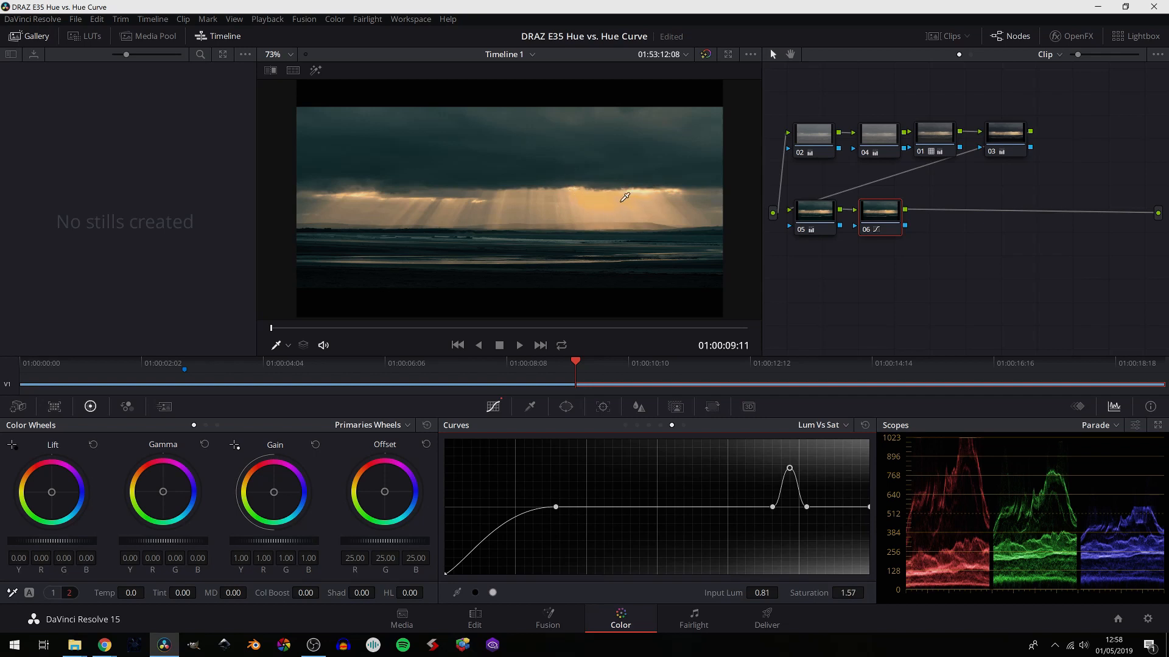
mouse_move(582, 200)
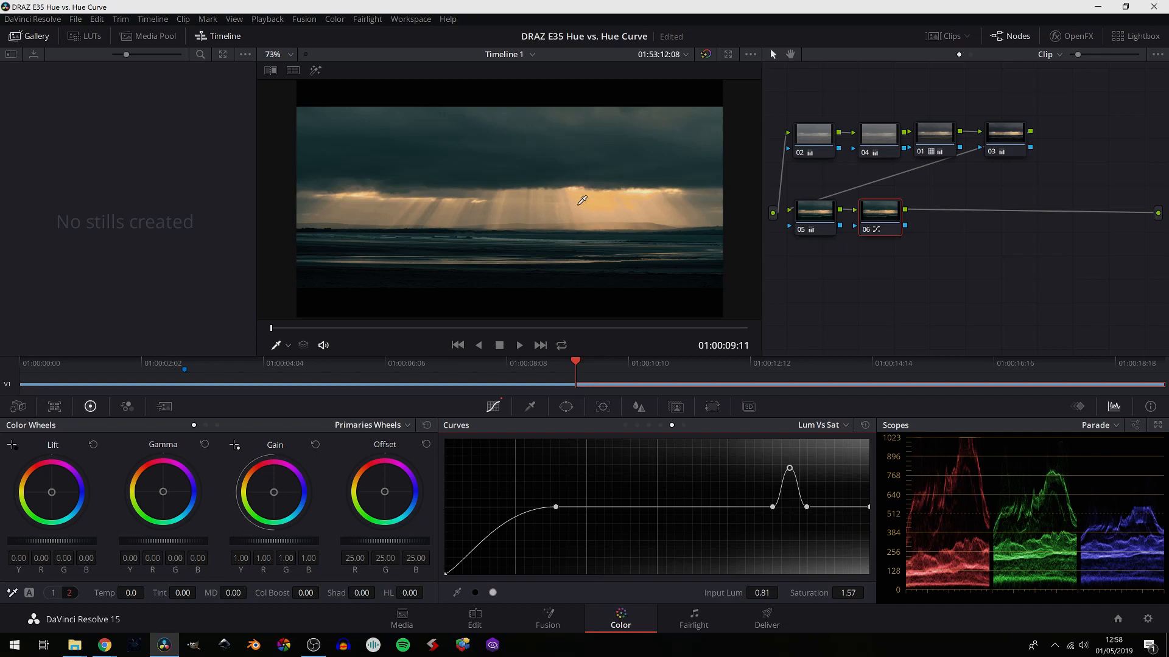
mouse_move(676, 347)
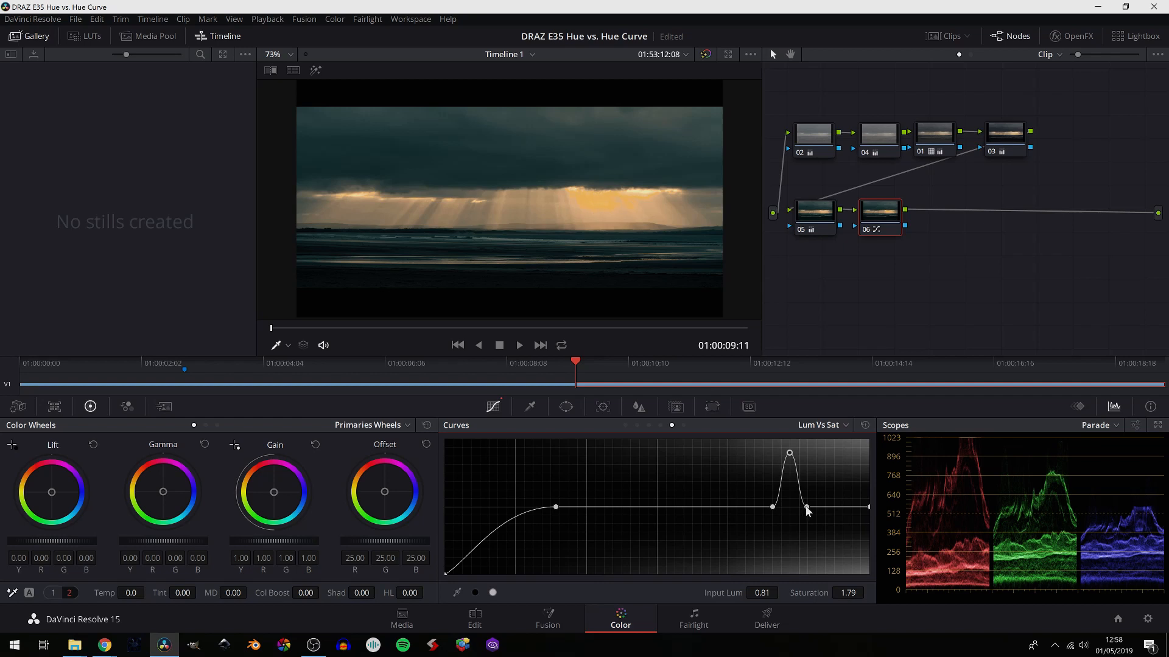
Move the neighbouring points to about 0.95 and 0.44 Input Lum, spreading the boost from midtones to highlights
left_click_drag(805, 507, 847, 508)
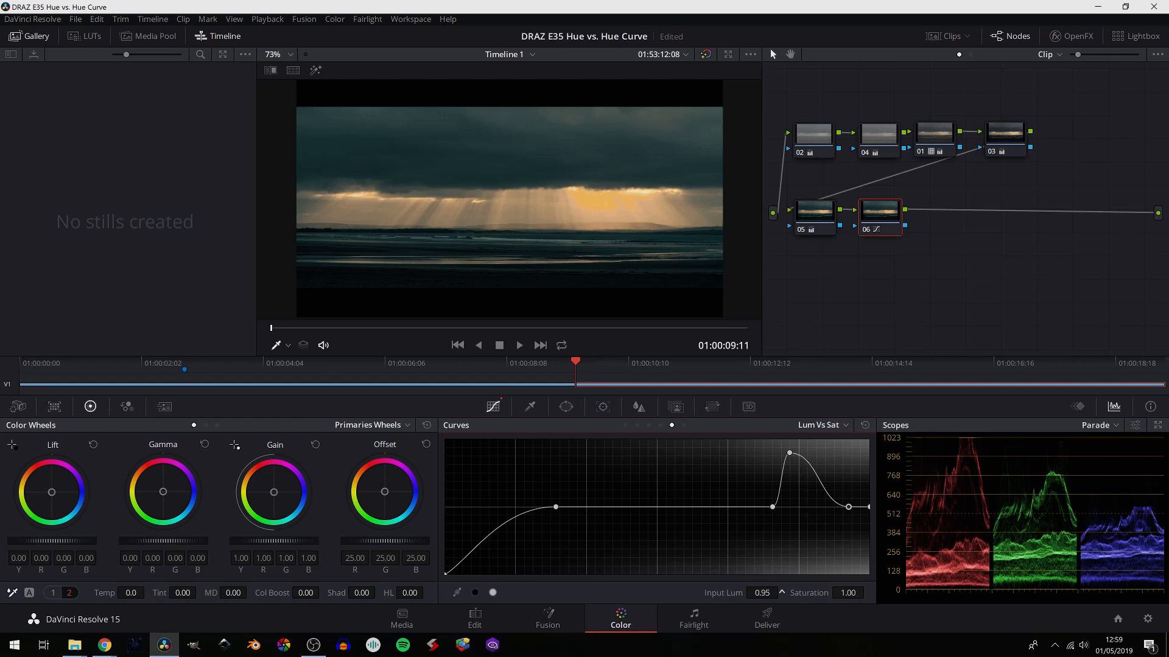
left_click_drag(847, 507, 839, 506)
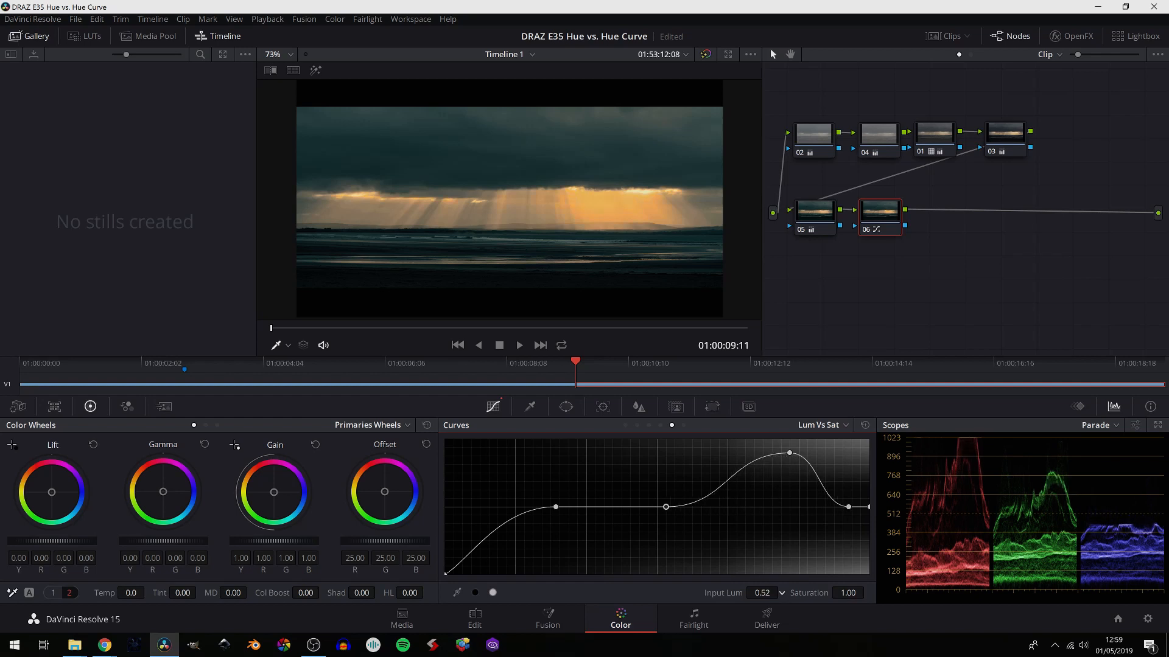
left_click_drag(665, 507, 694, 506)
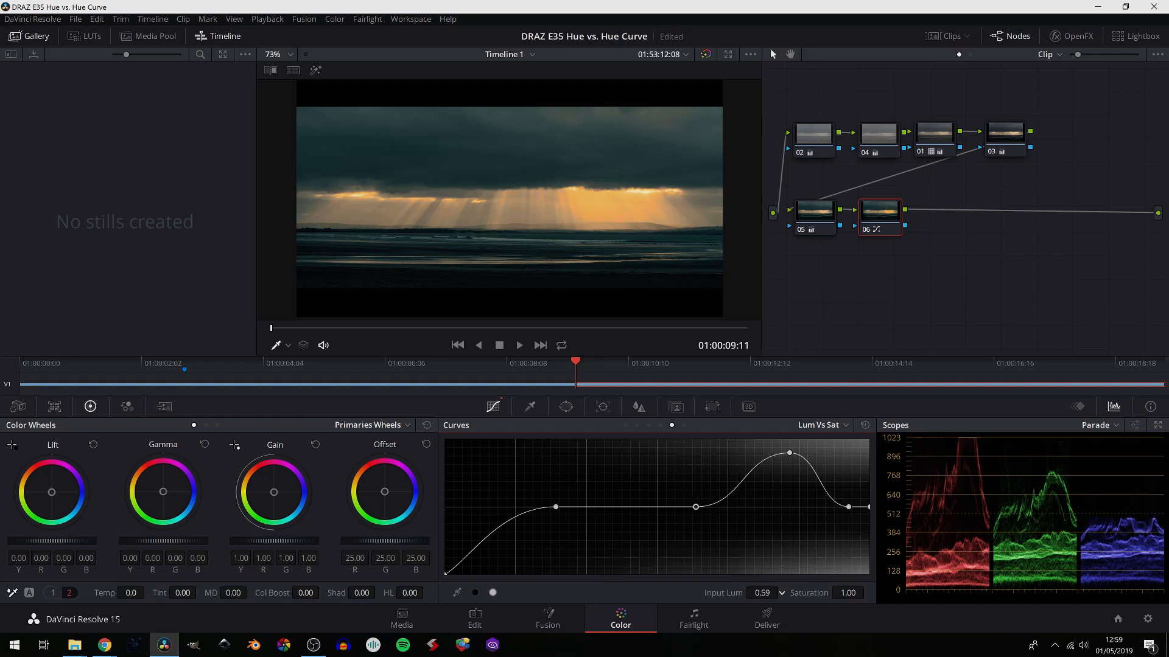
left_click_drag(695, 507, 670, 506)
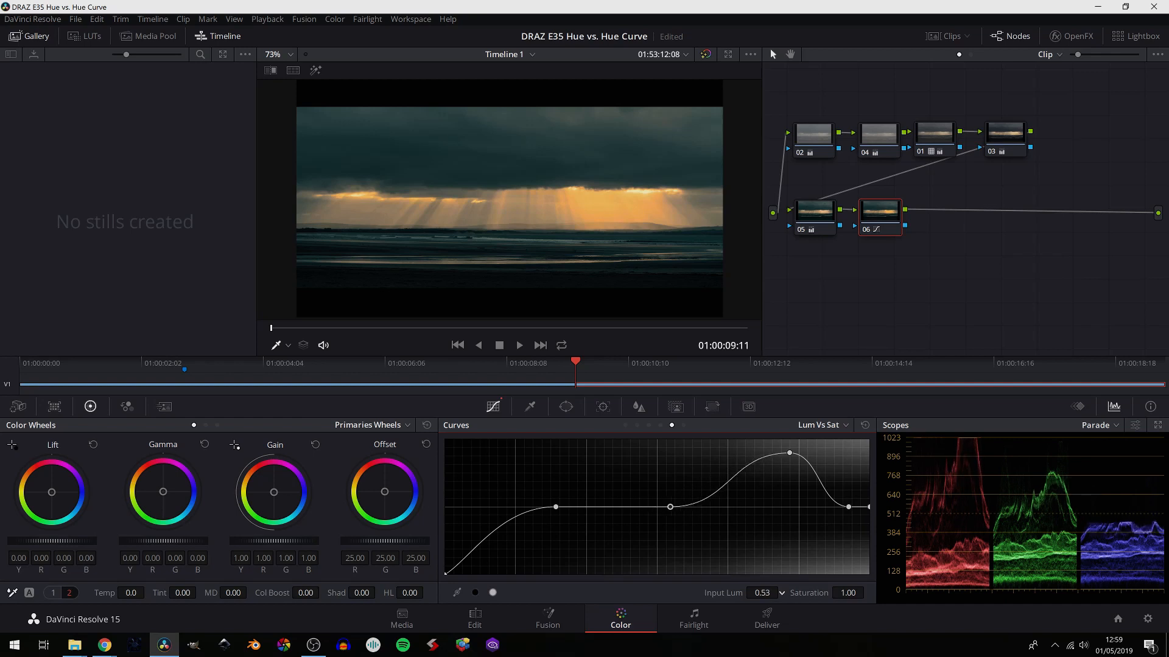
left_click_drag(669, 507, 623, 507)
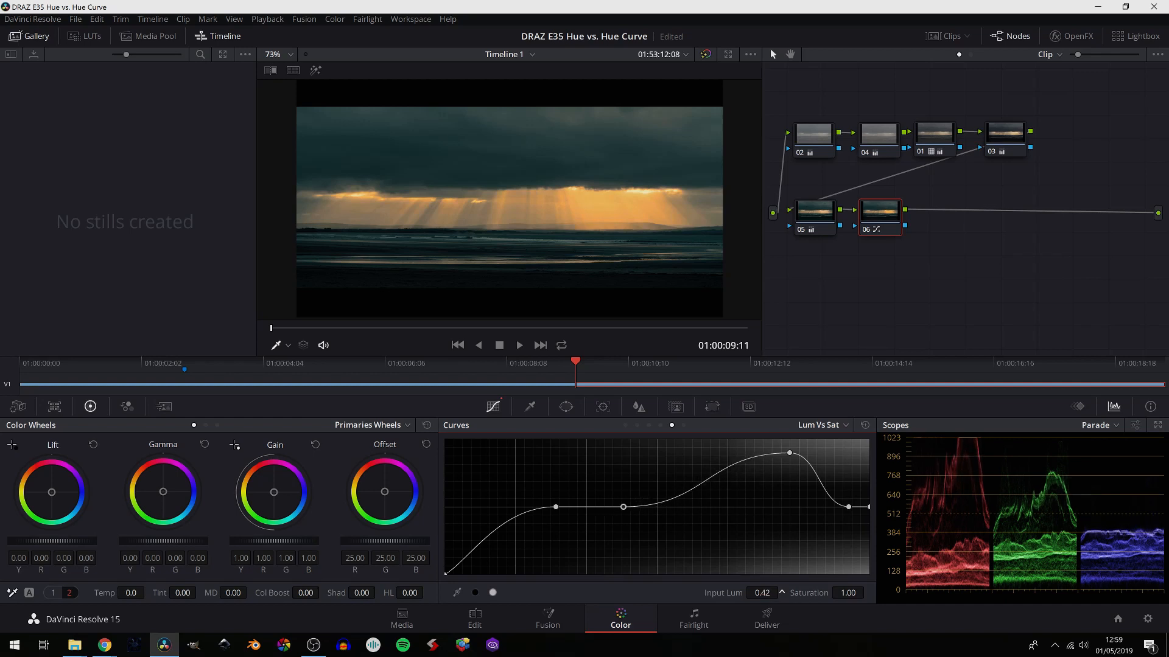
left_click_drag(624, 508, 632, 508)
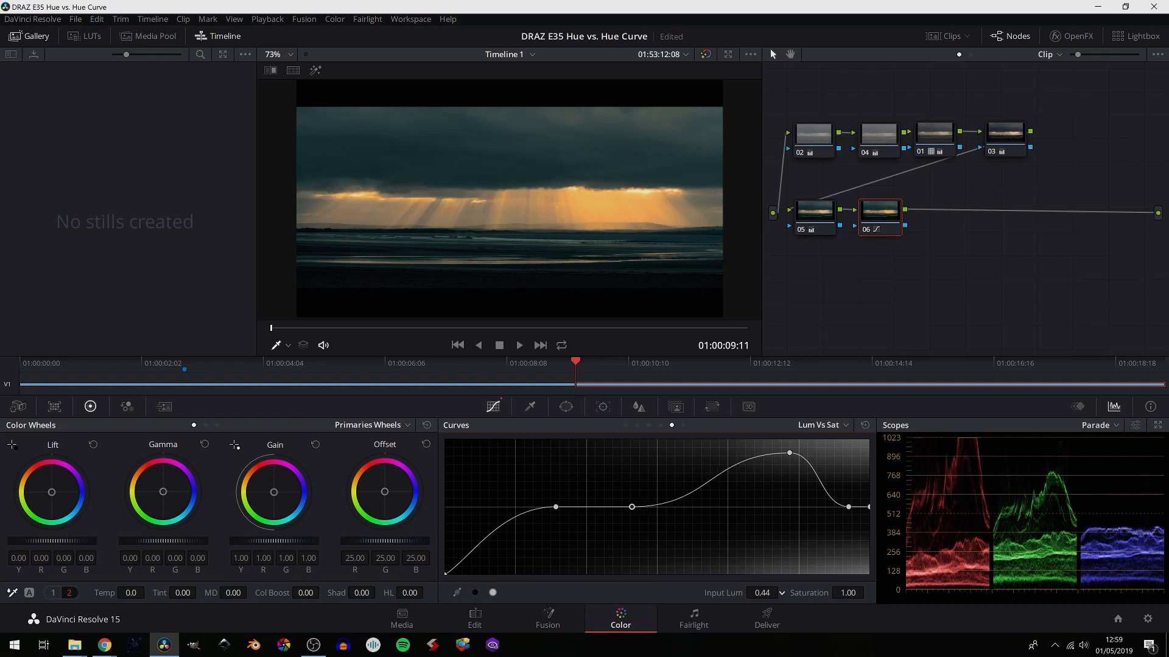
left_click_drag(630, 506, 729, 466)
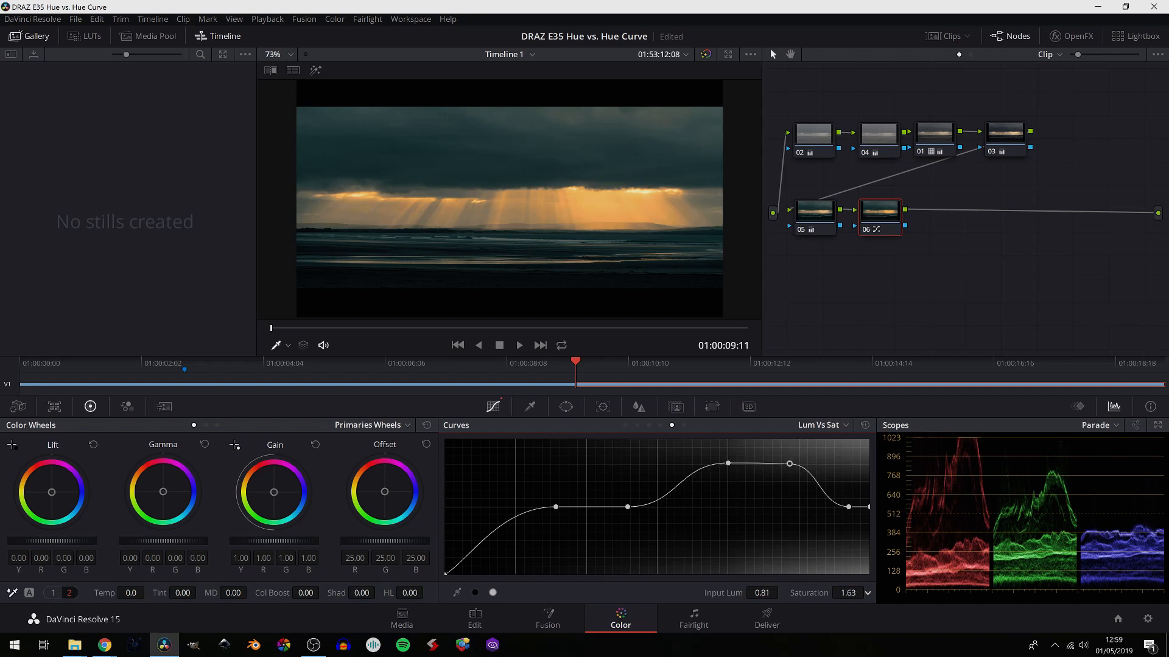
Lower and reposition the hump's points so the highlight boost plateaus around 1.27 saturation
left_click_drag(789, 464, 789, 488)
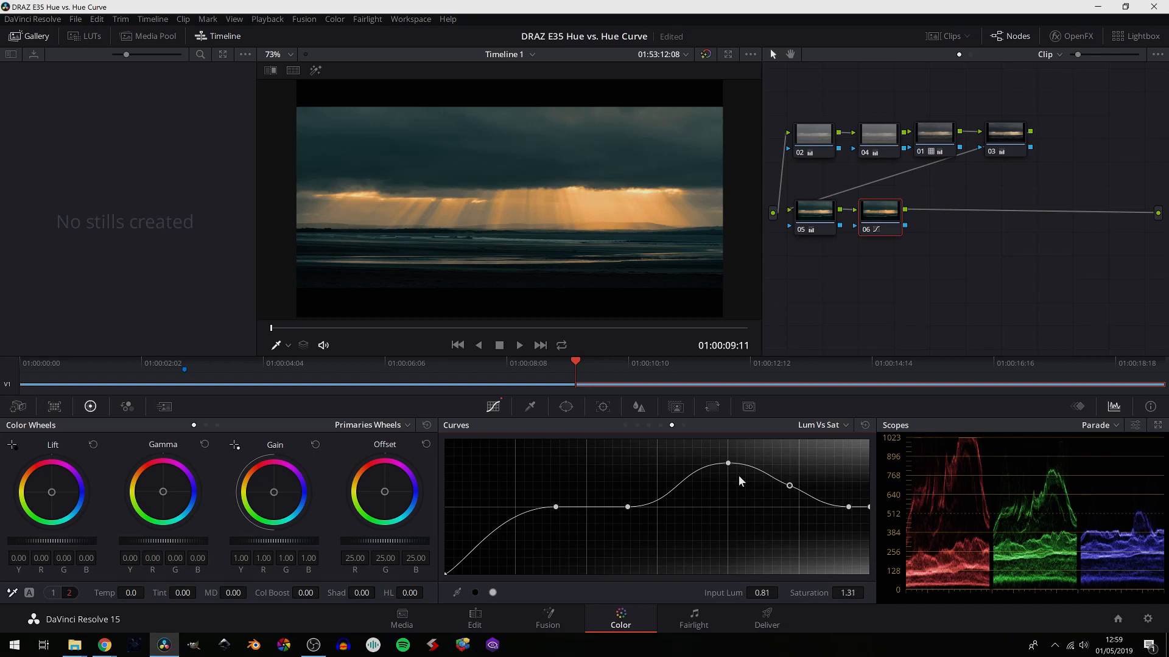
left_click_drag(728, 462, 699, 463)
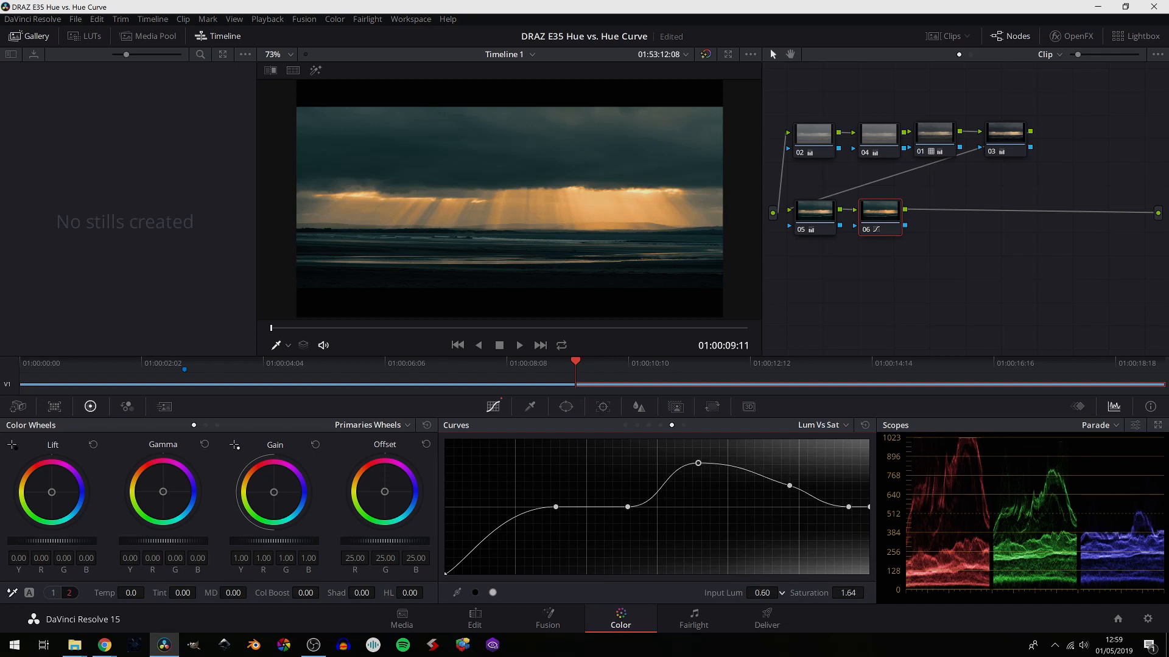
left_click_drag(699, 464, 720, 477)
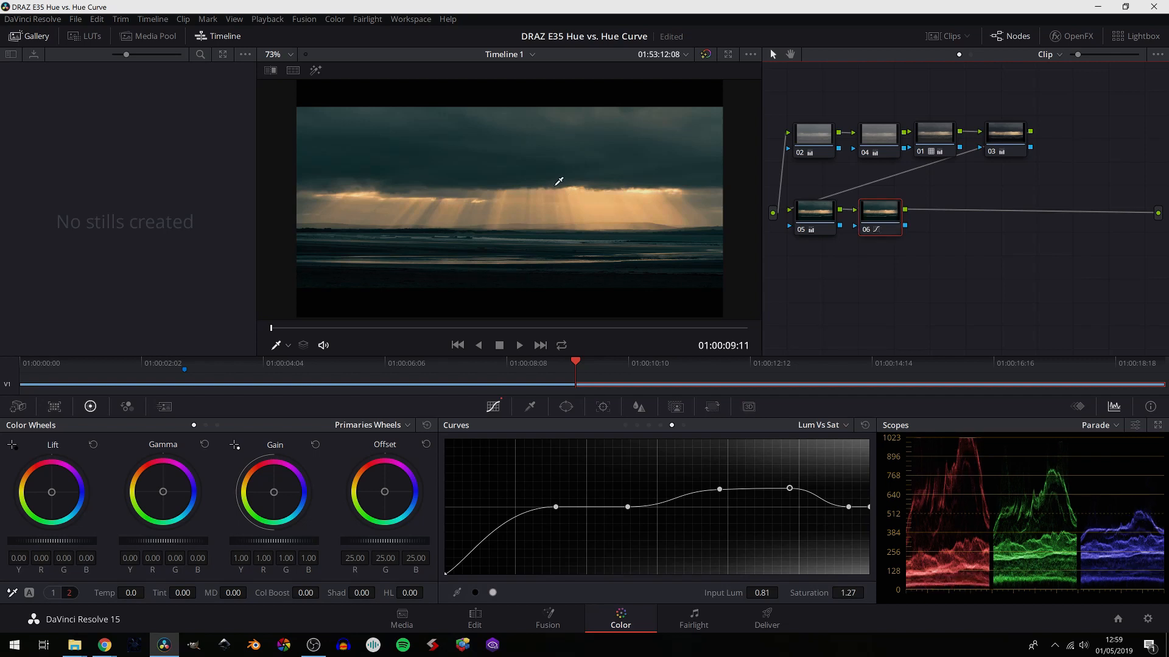
mouse_move(443, 208)
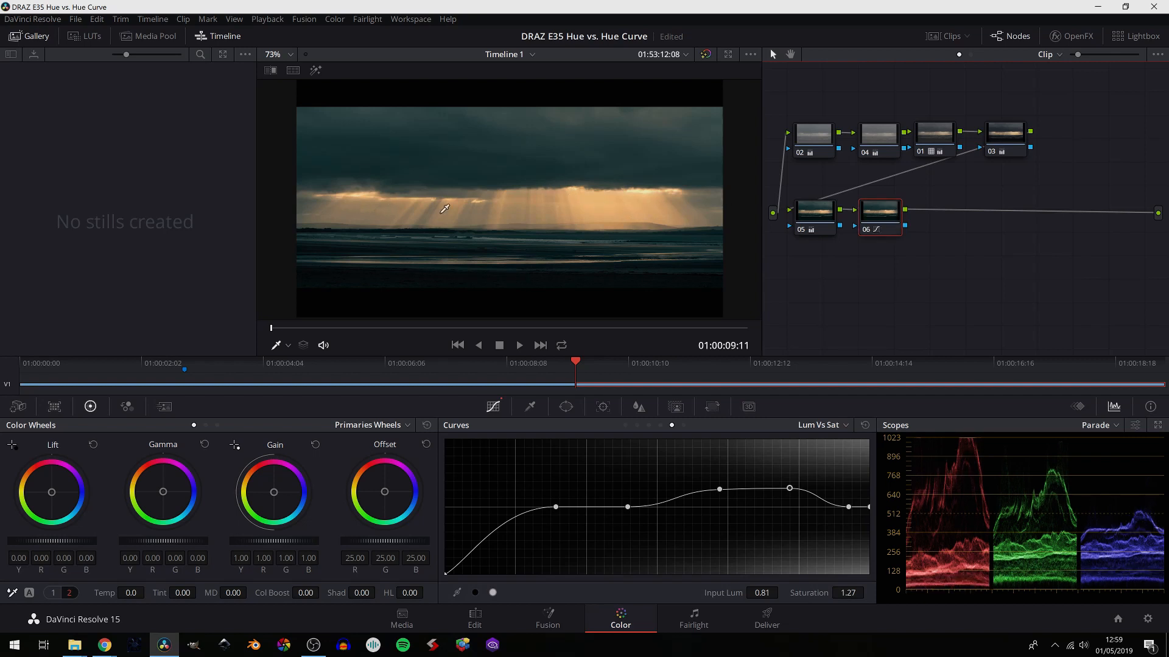